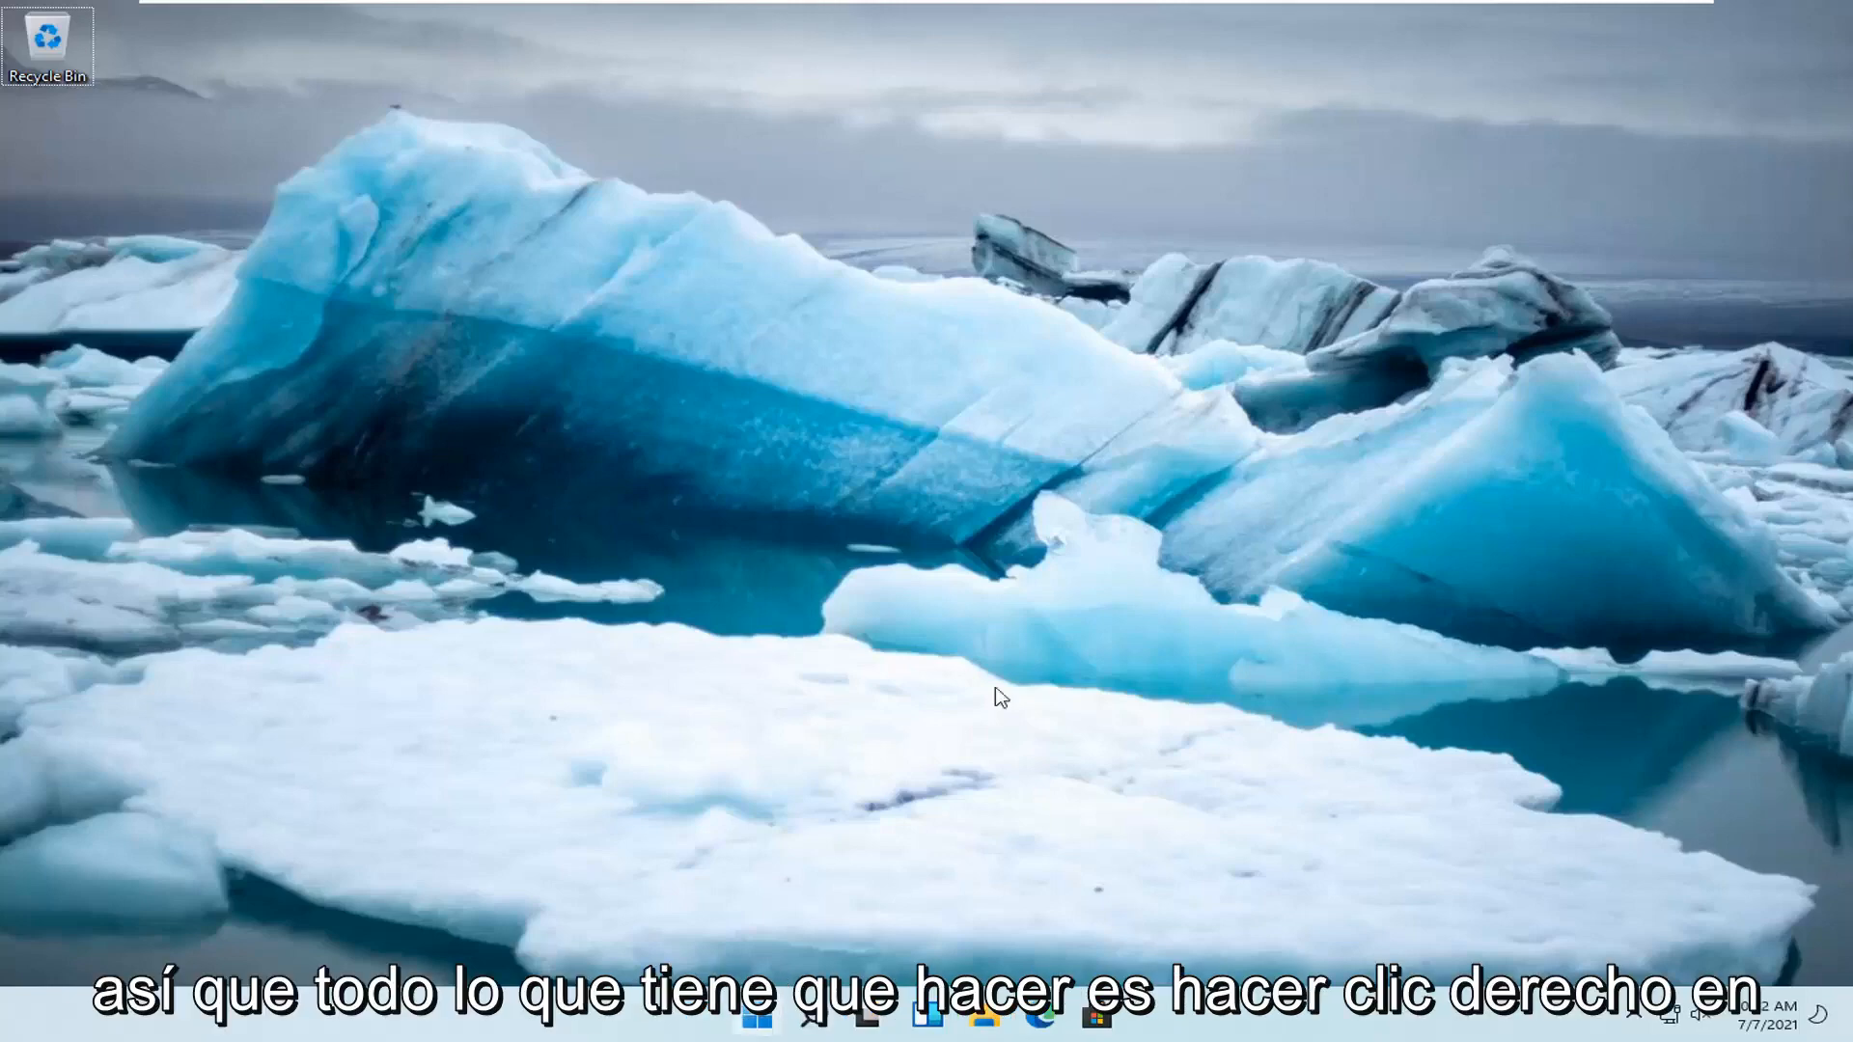
- Bring up the taskbar search panel with the search box focused for a query
{"action": "right_click", "coordinate": [760, 1019]}
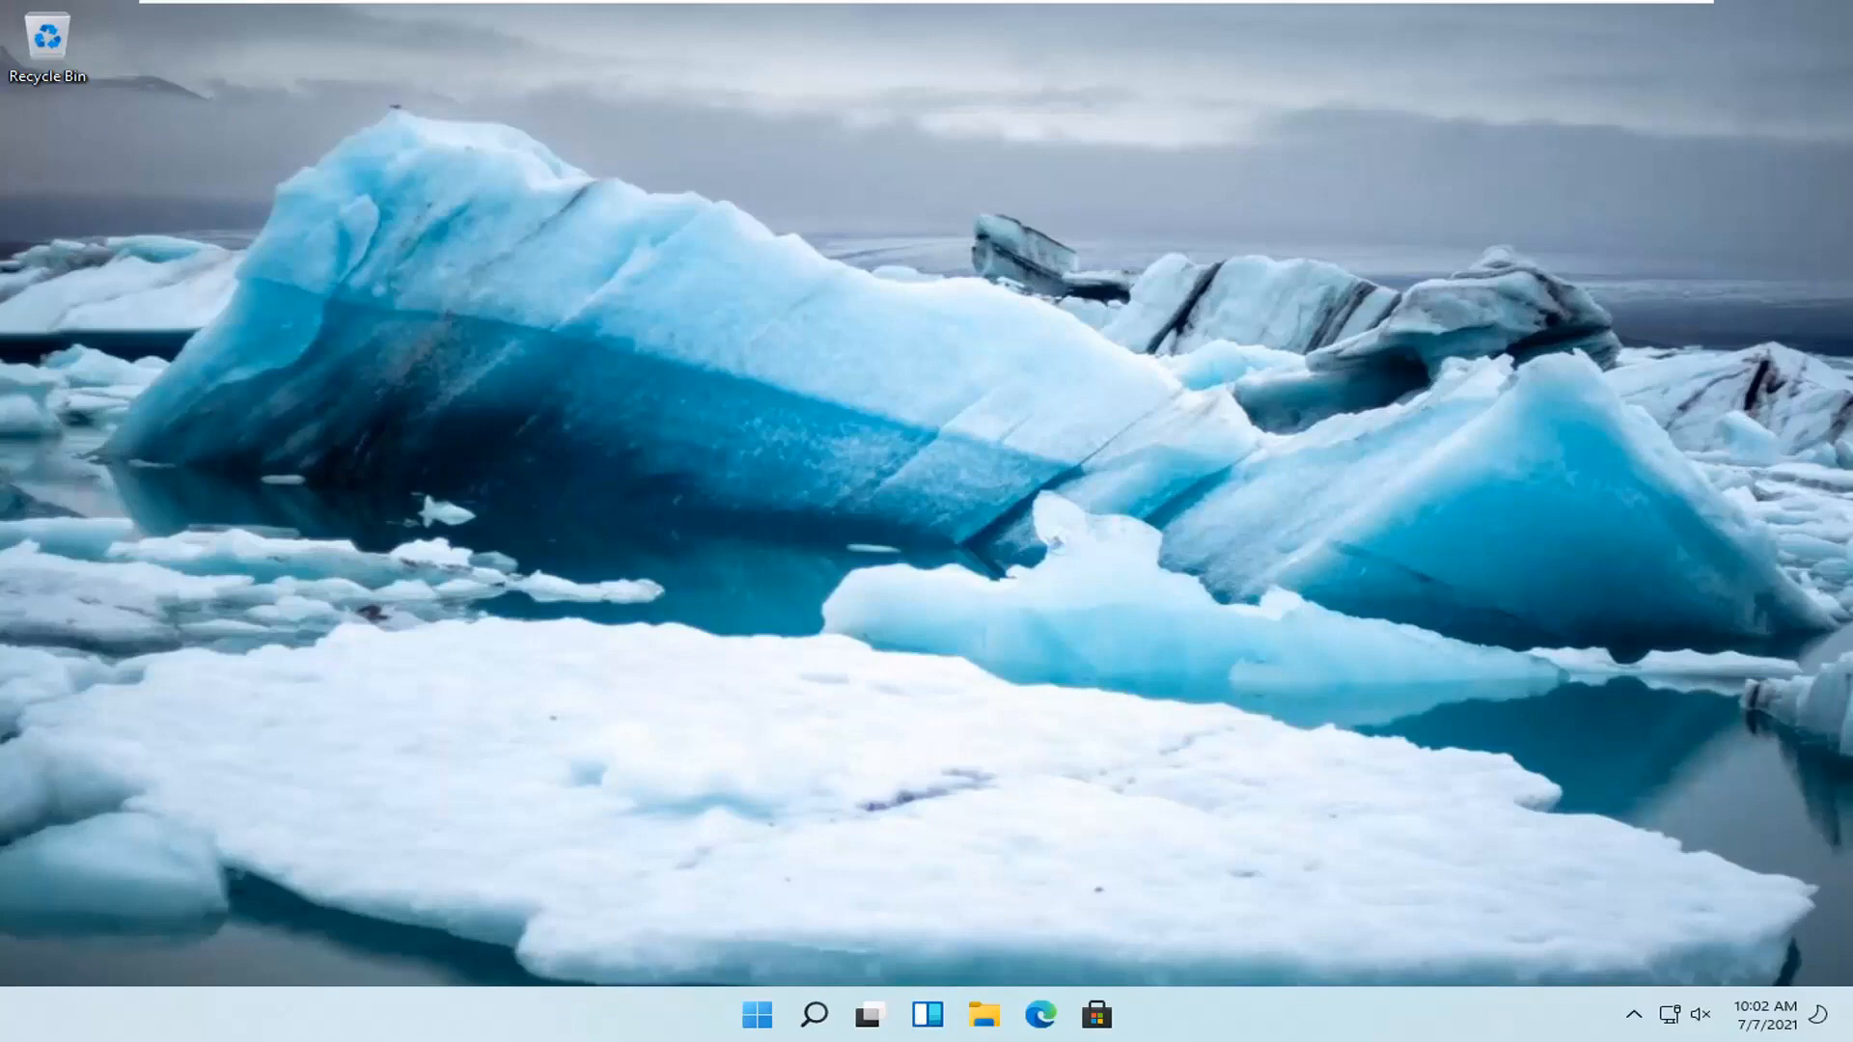
{"action": "left_click", "coordinate": [813, 1013]}
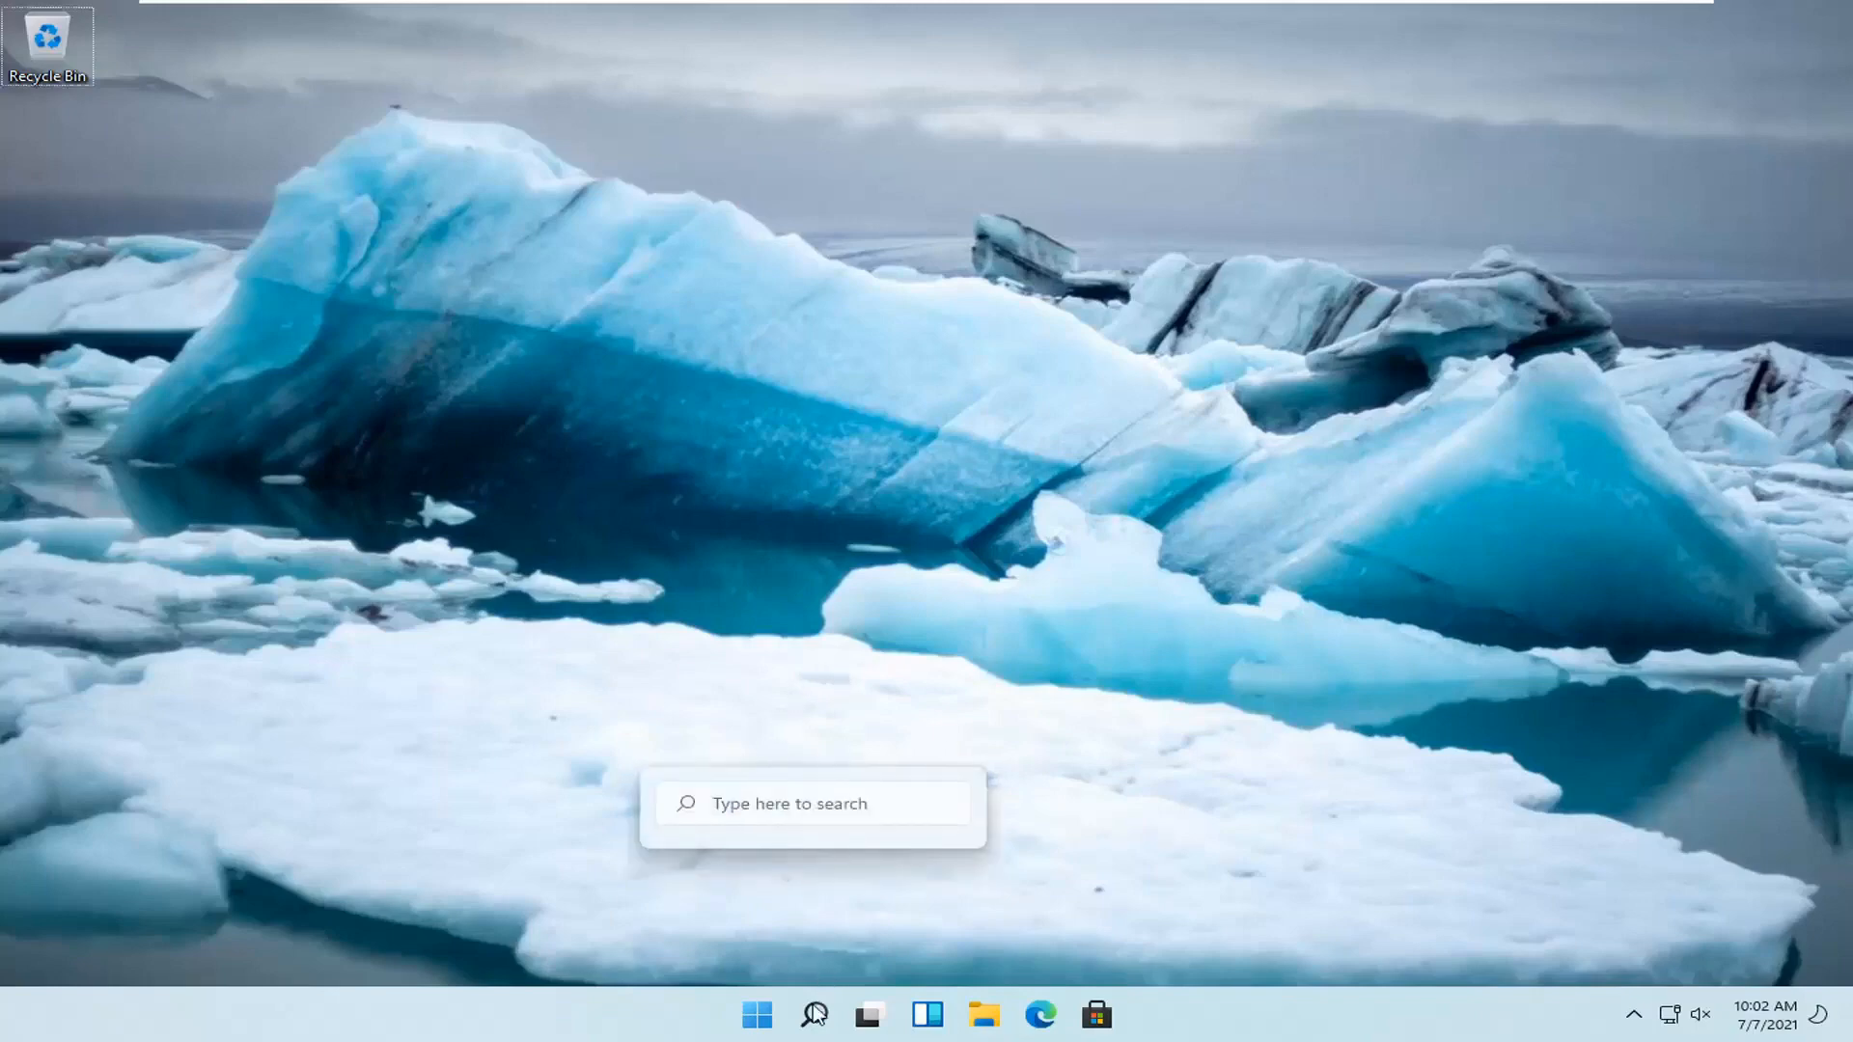
{"action": "left_click", "coordinate": [813, 1013]}
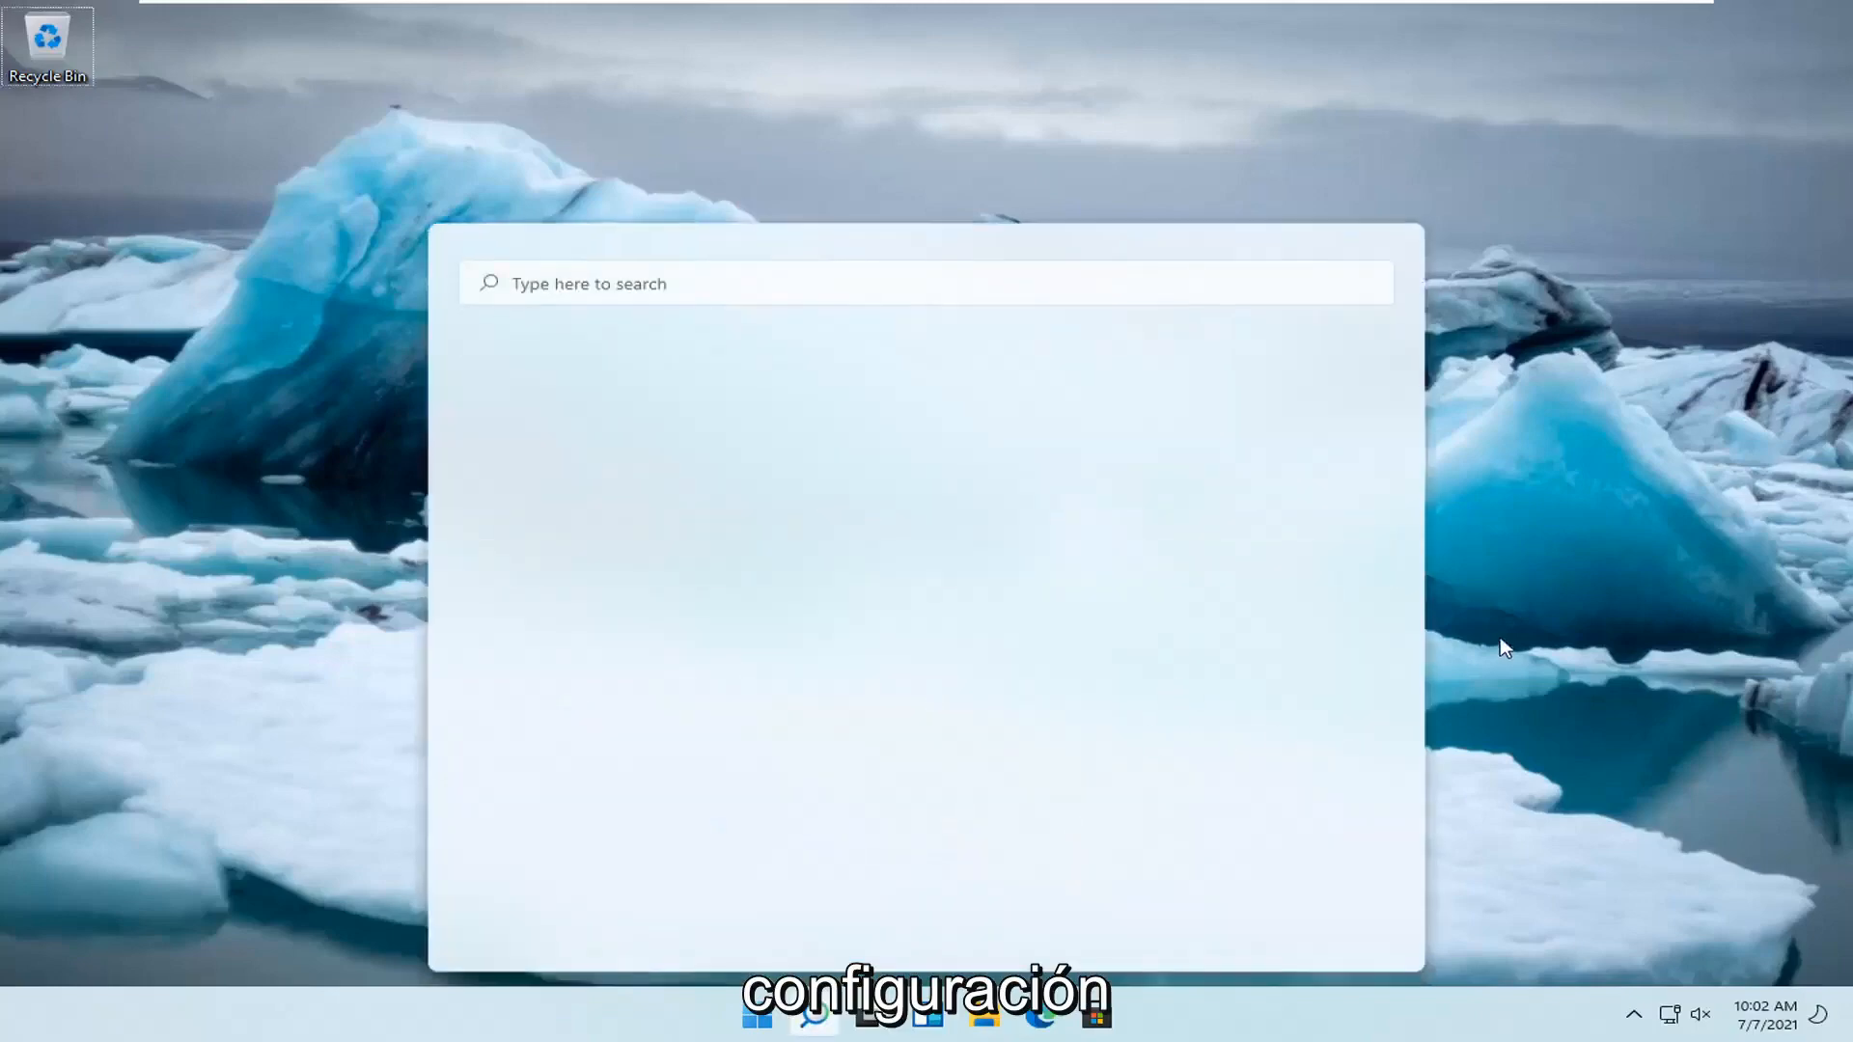
{"action": "mouse_move", "coordinate": [318, 841]}
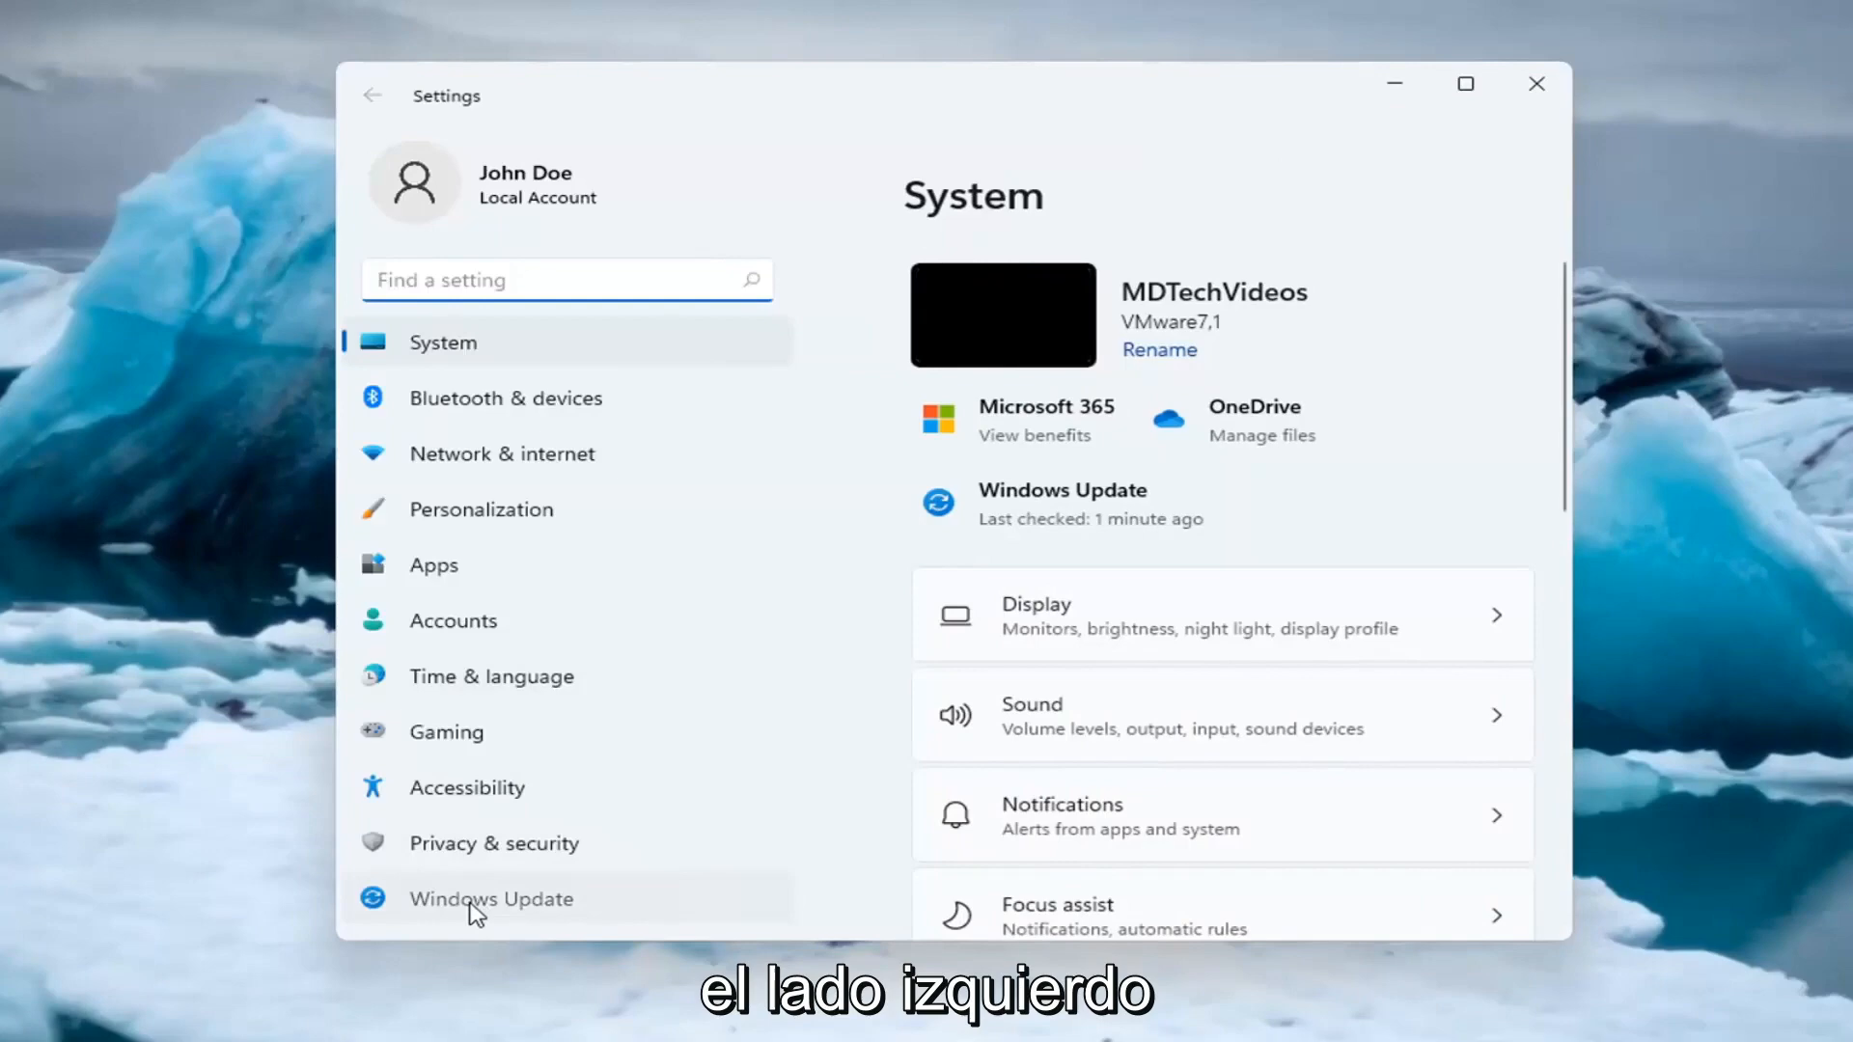
- Show the Windows Update page scrolled to its More options section
{"action": "left_click", "coordinate": [490, 899]}
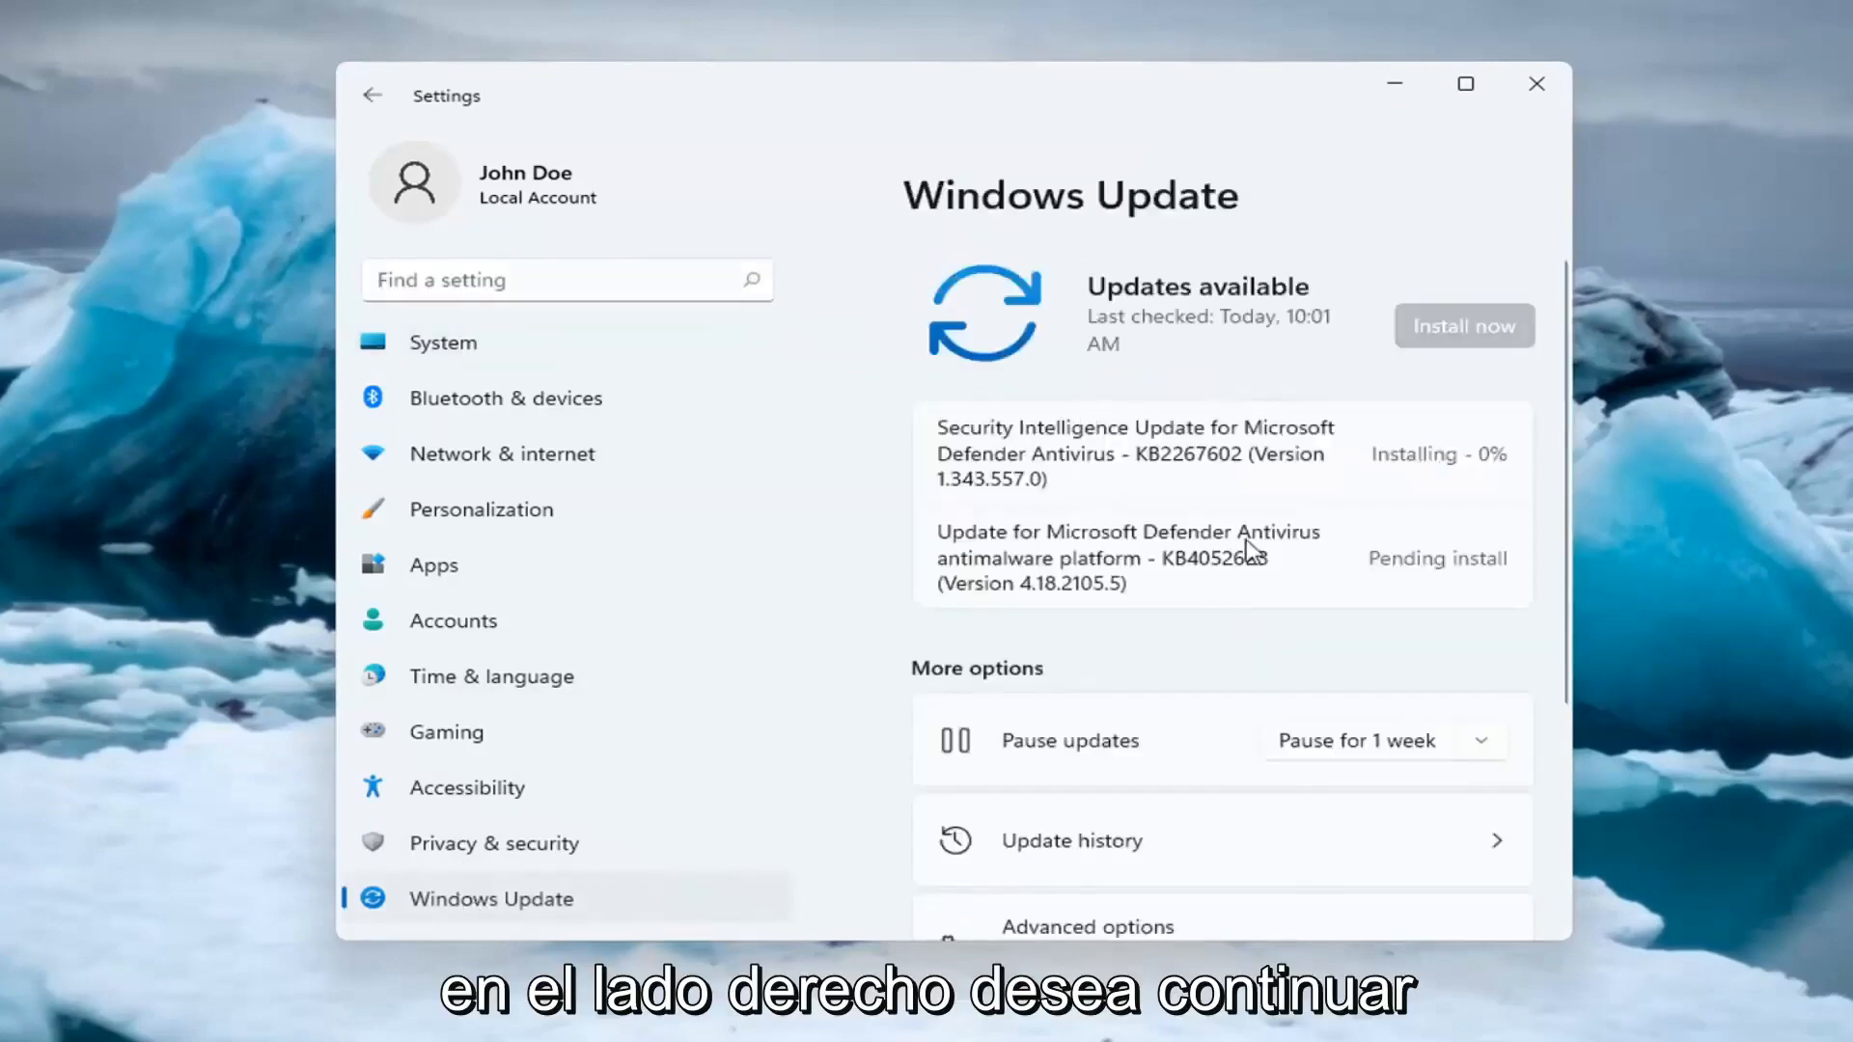
{"action": "scroll", "scroll_direction": "down", "scroll_amount": 3}
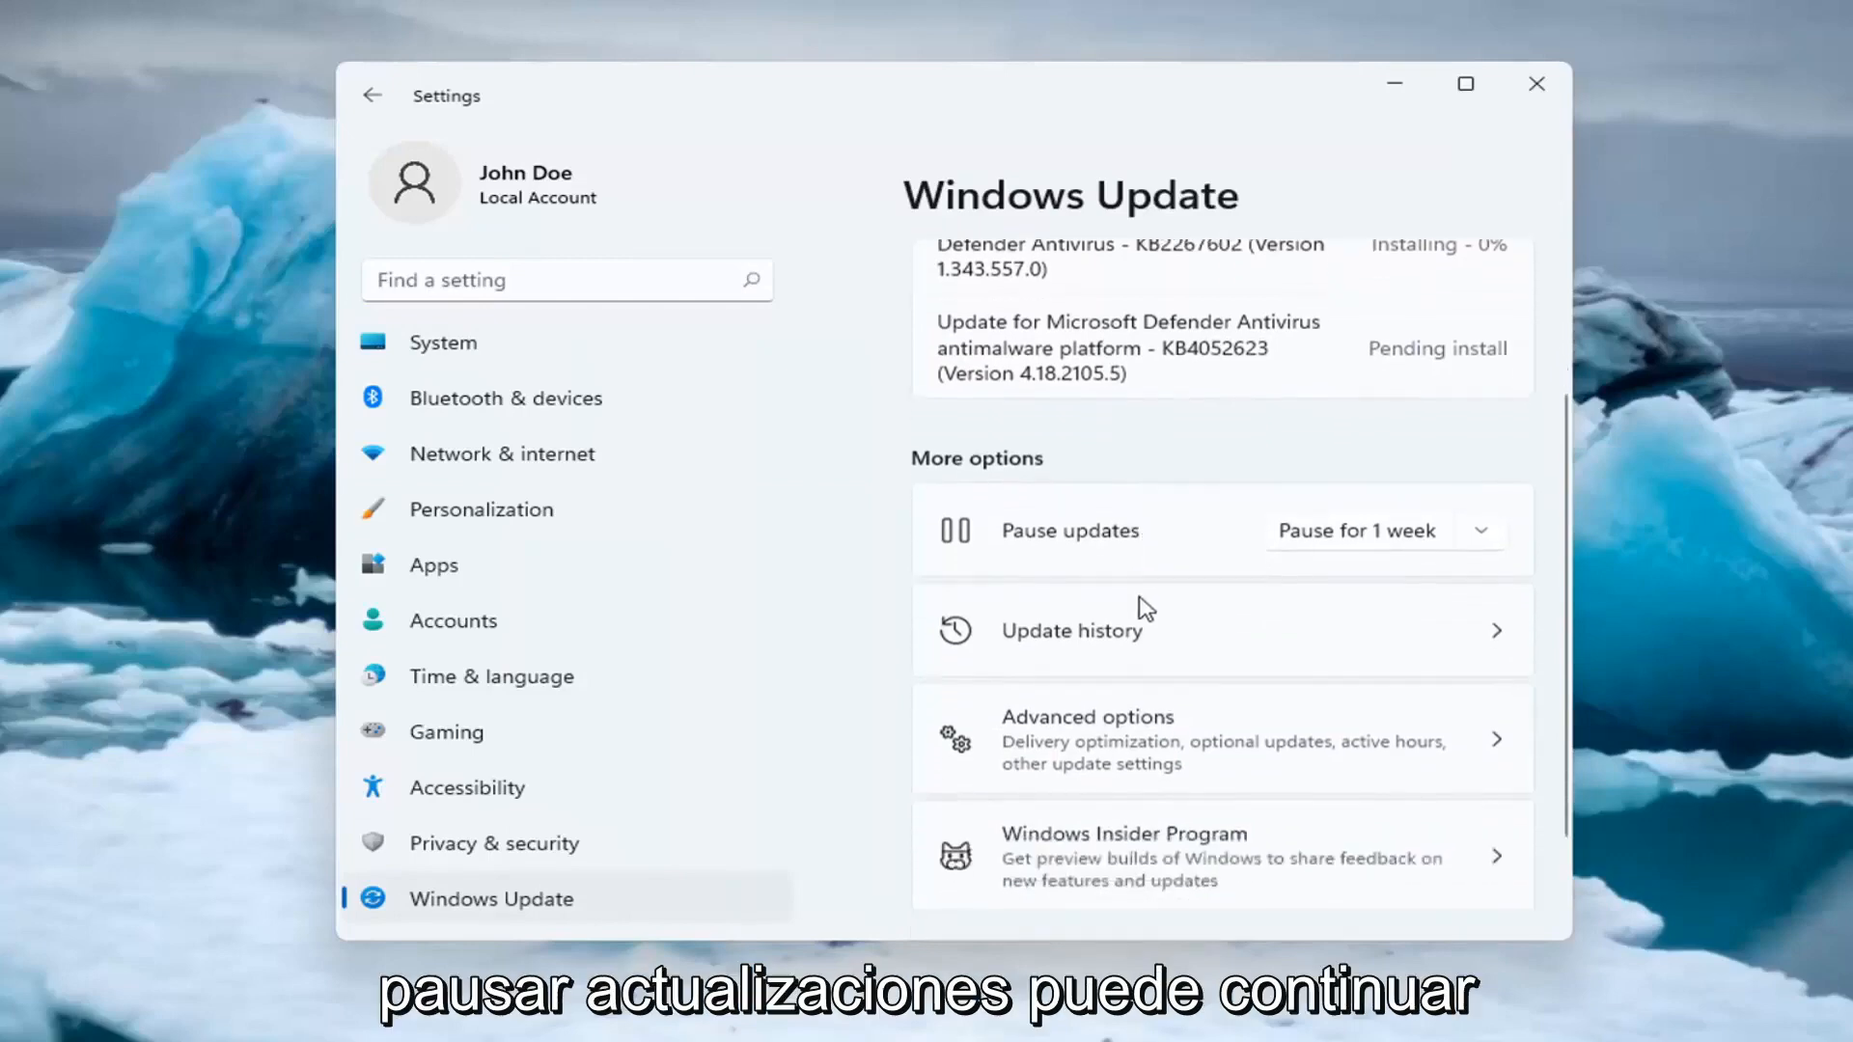
{"action": "mouse_move", "coordinate": [990, 540]}
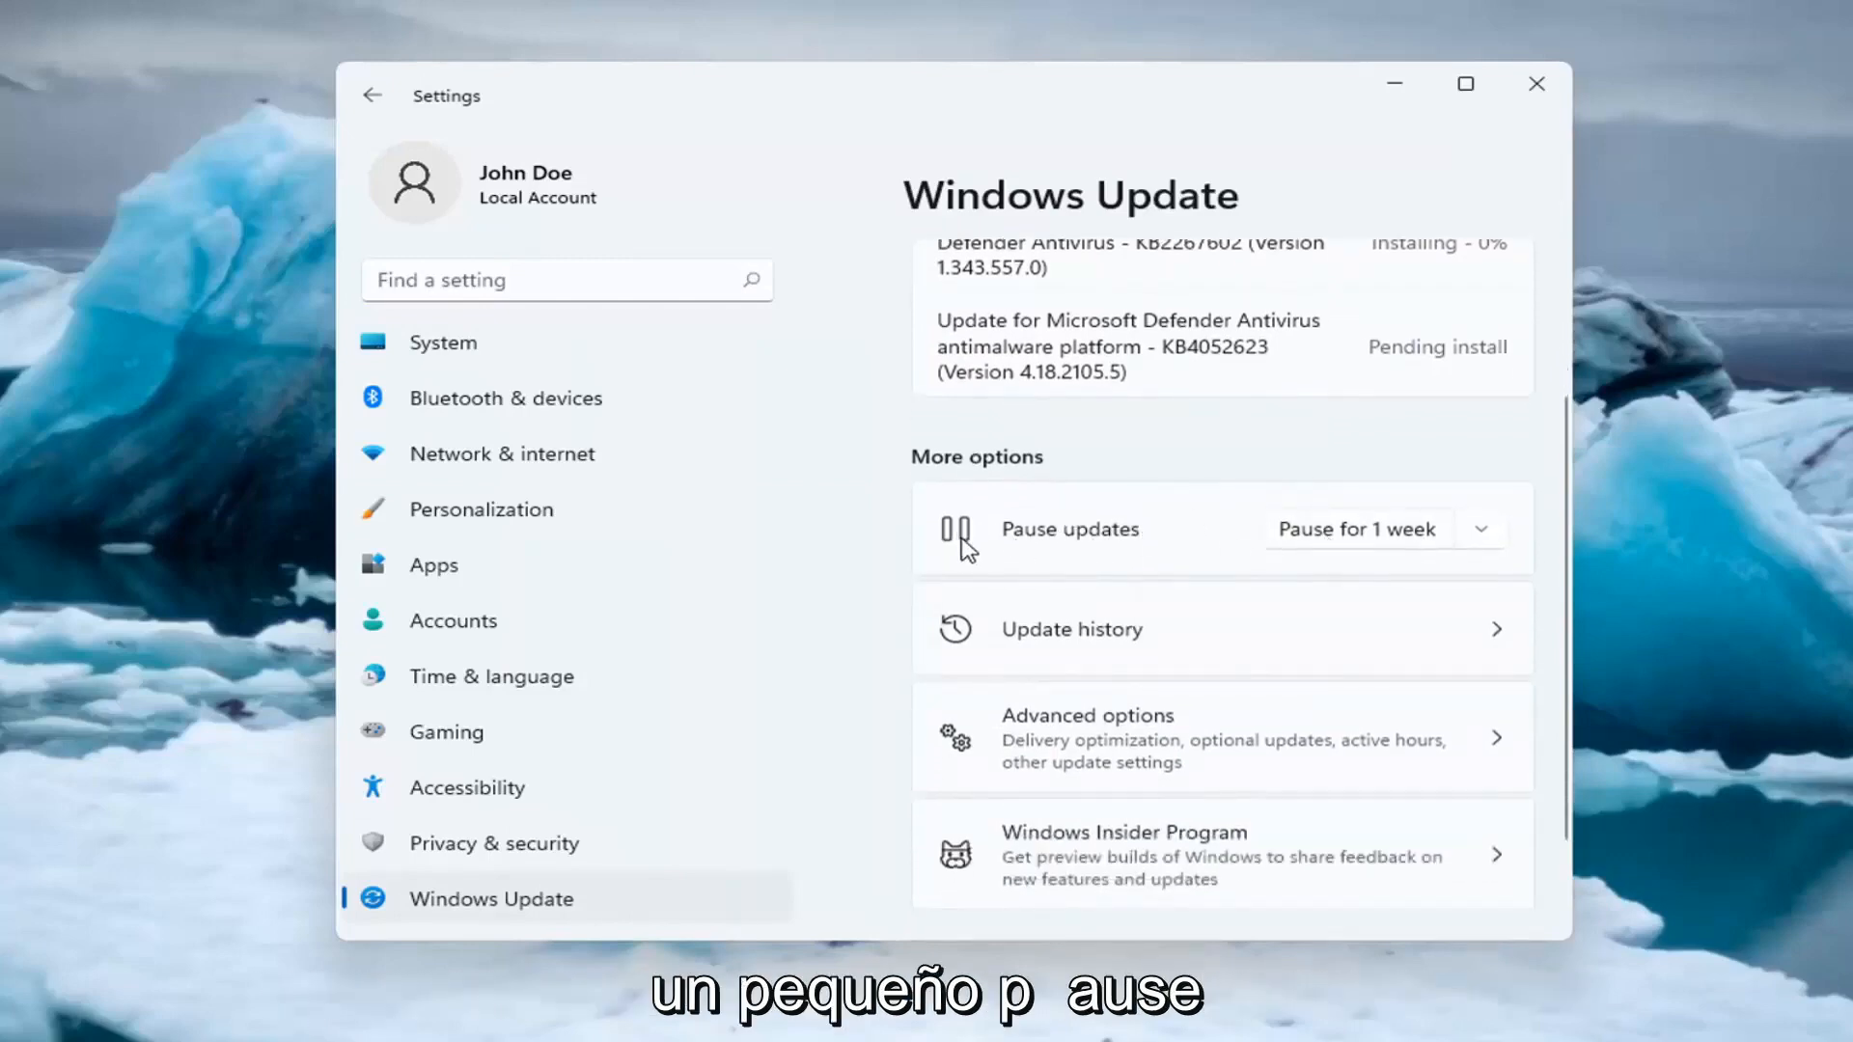
- Pause Windows updates for a chosen duration such as 2 weeks
{"action": "left_click", "coordinate": [1480, 529]}
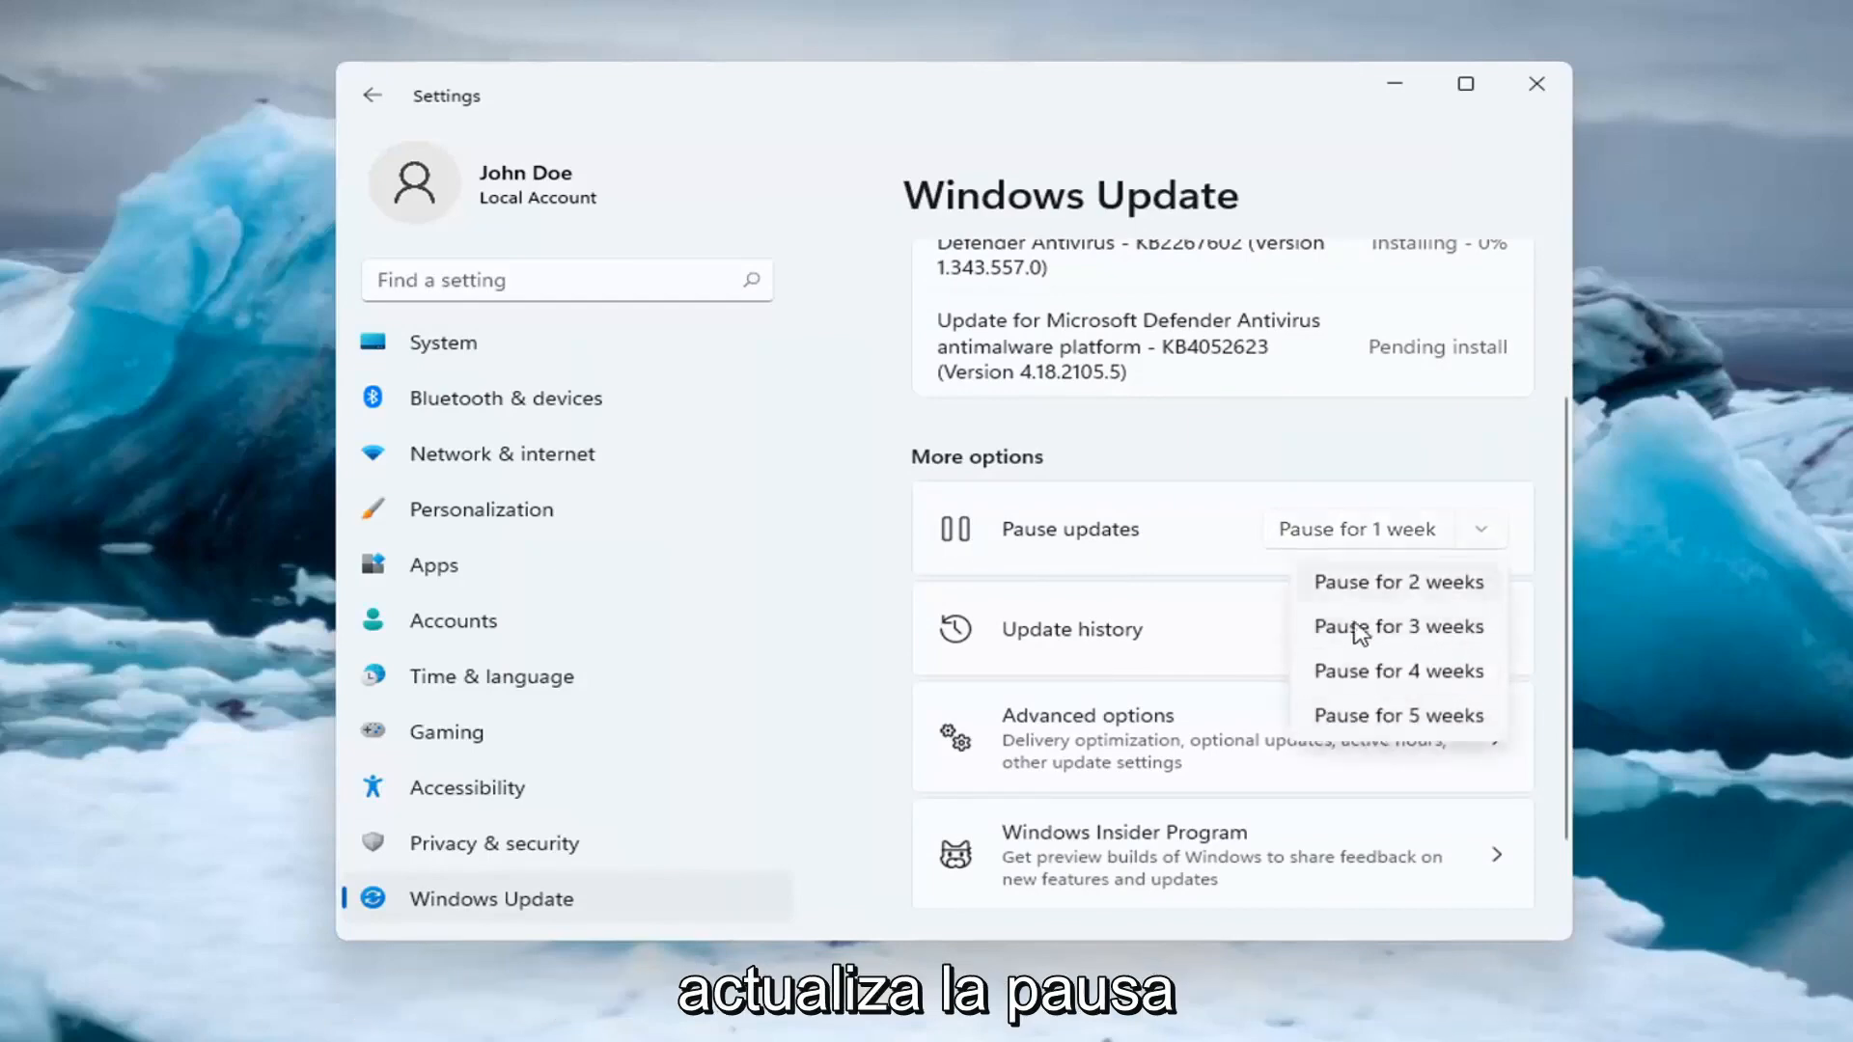
{"action": "left_click", "coordinate": [1397, 581]}
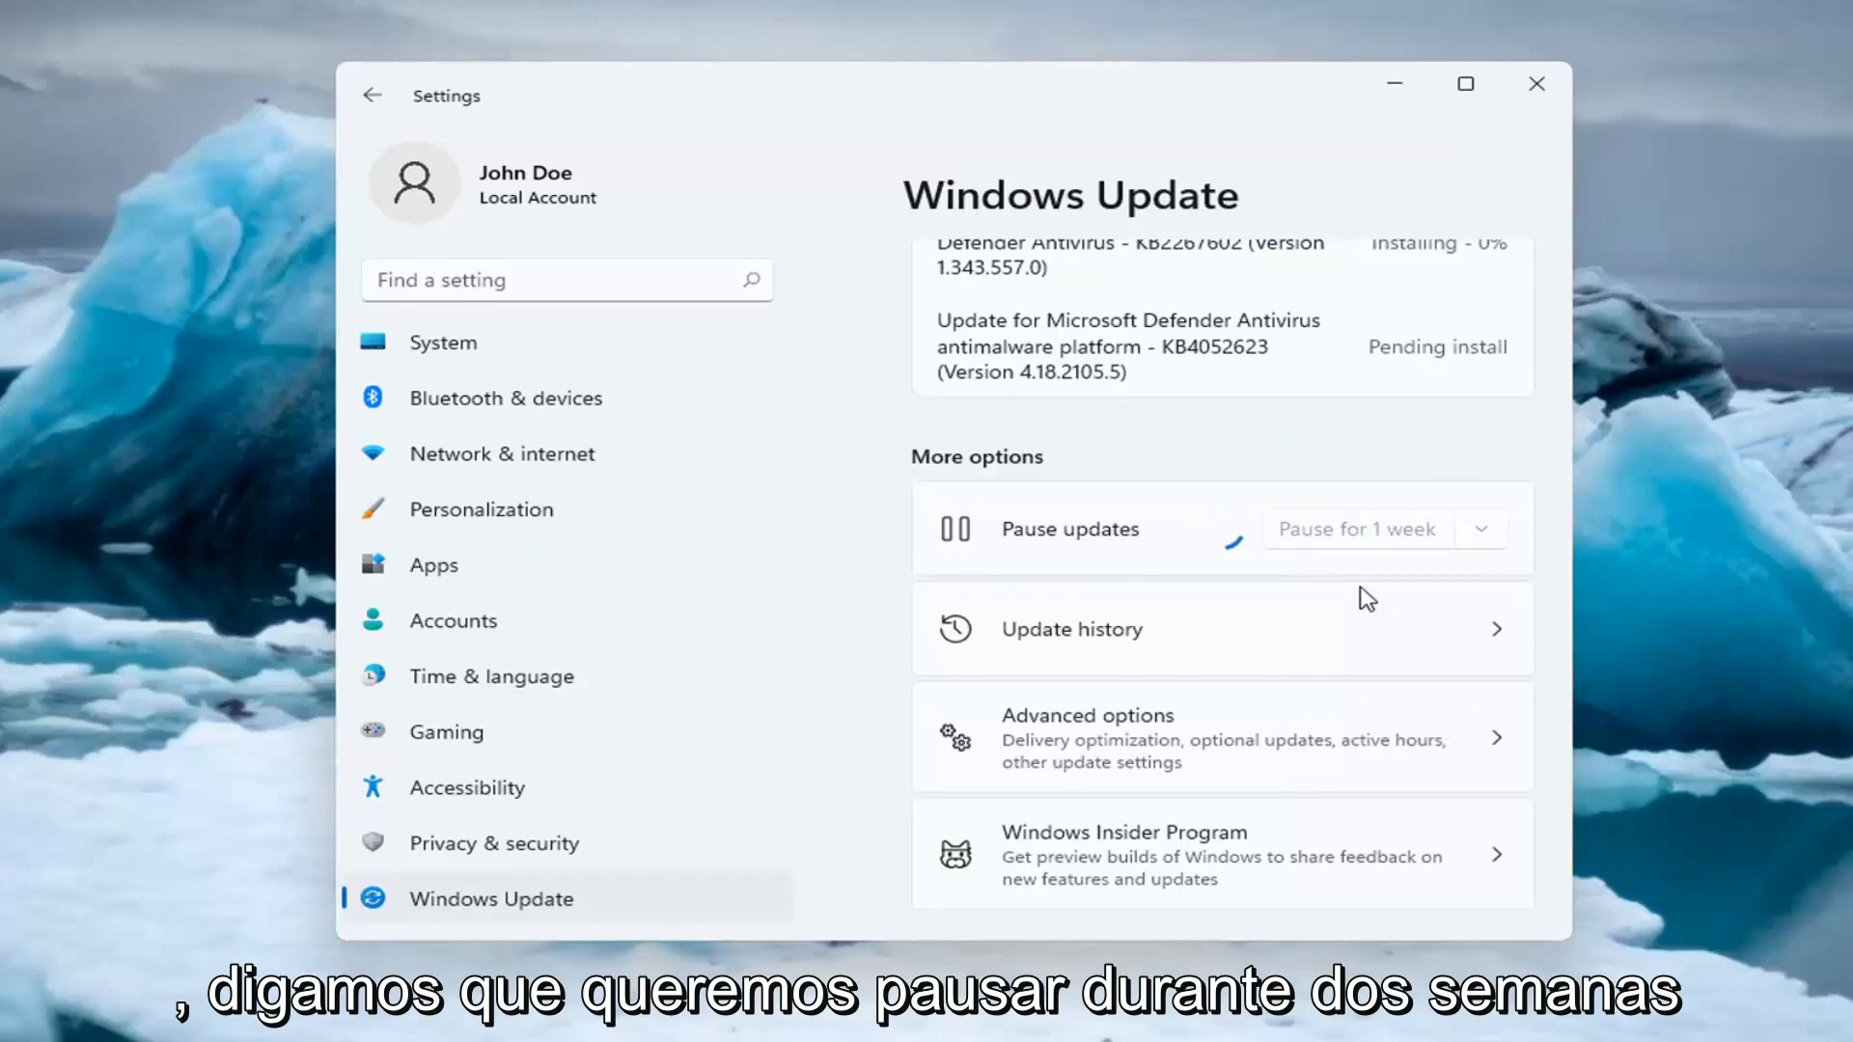
{"action": "mouse_move", "coordinate": [1382, 608]}
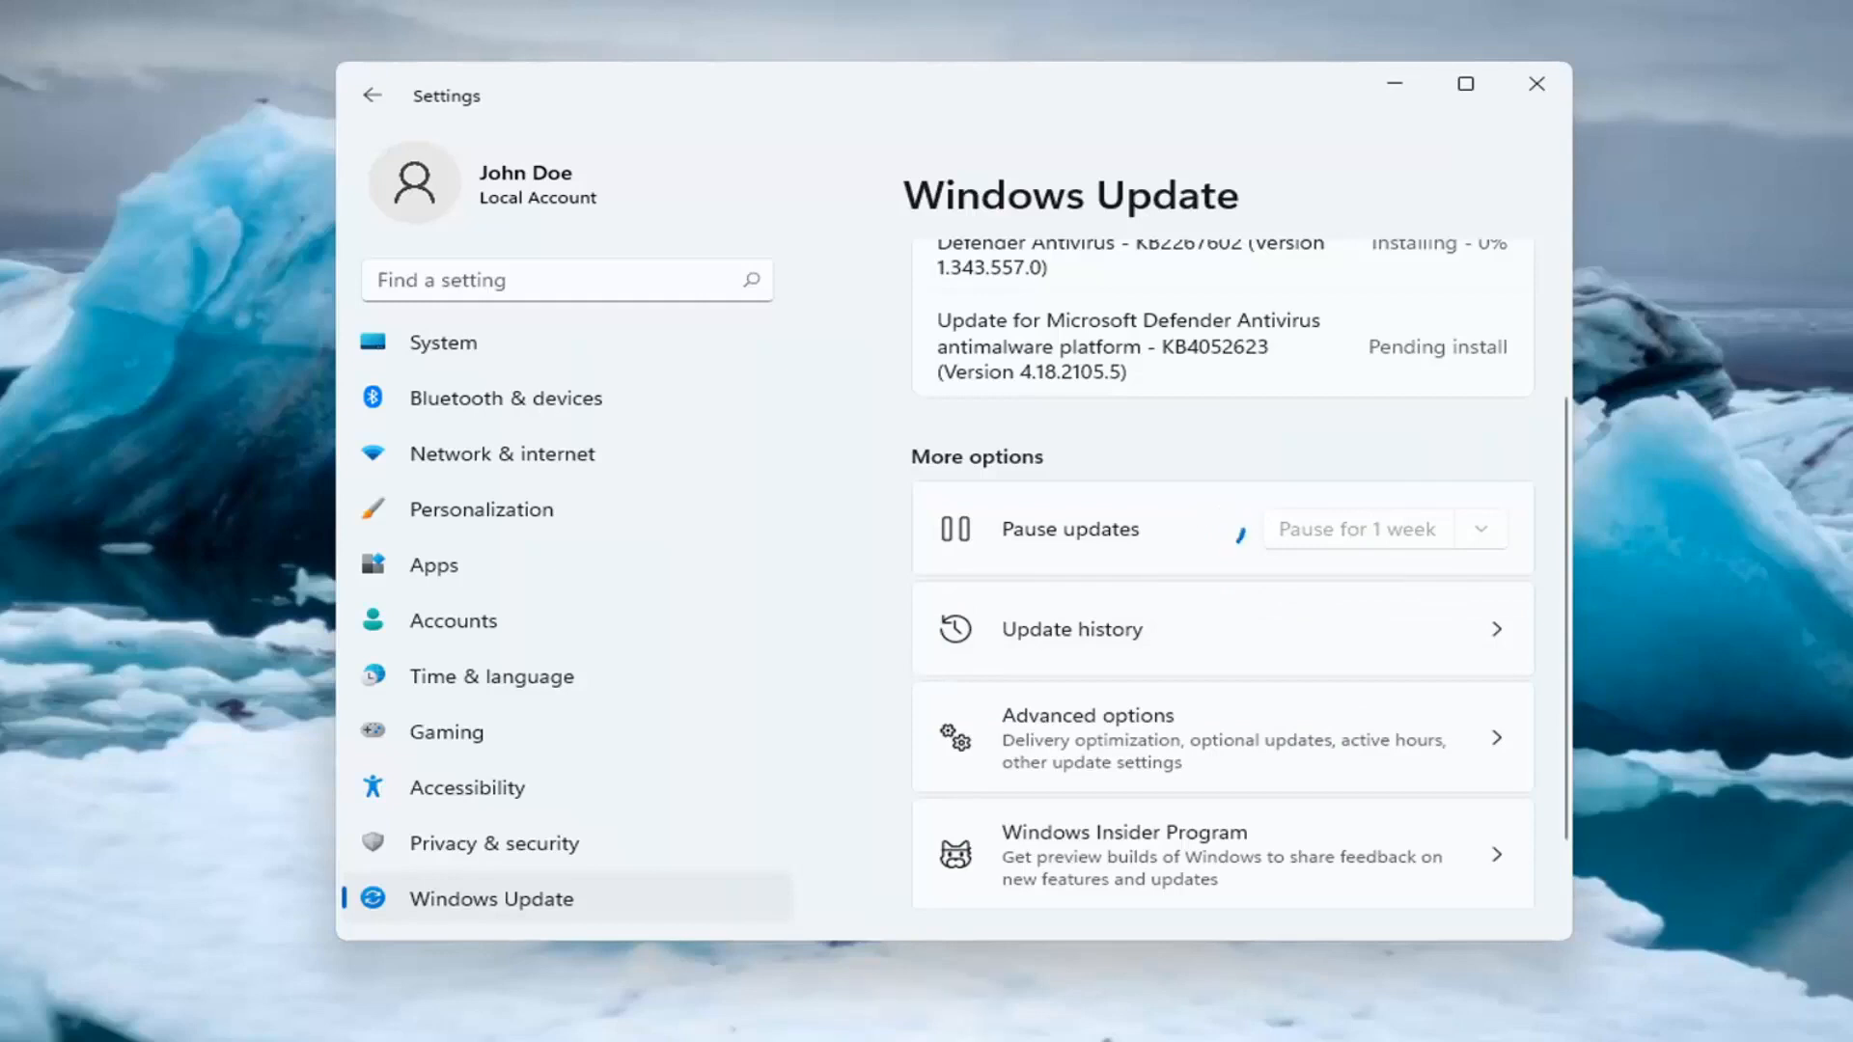
{"action": "mouse_move", "coordinate": [1235, 538]}
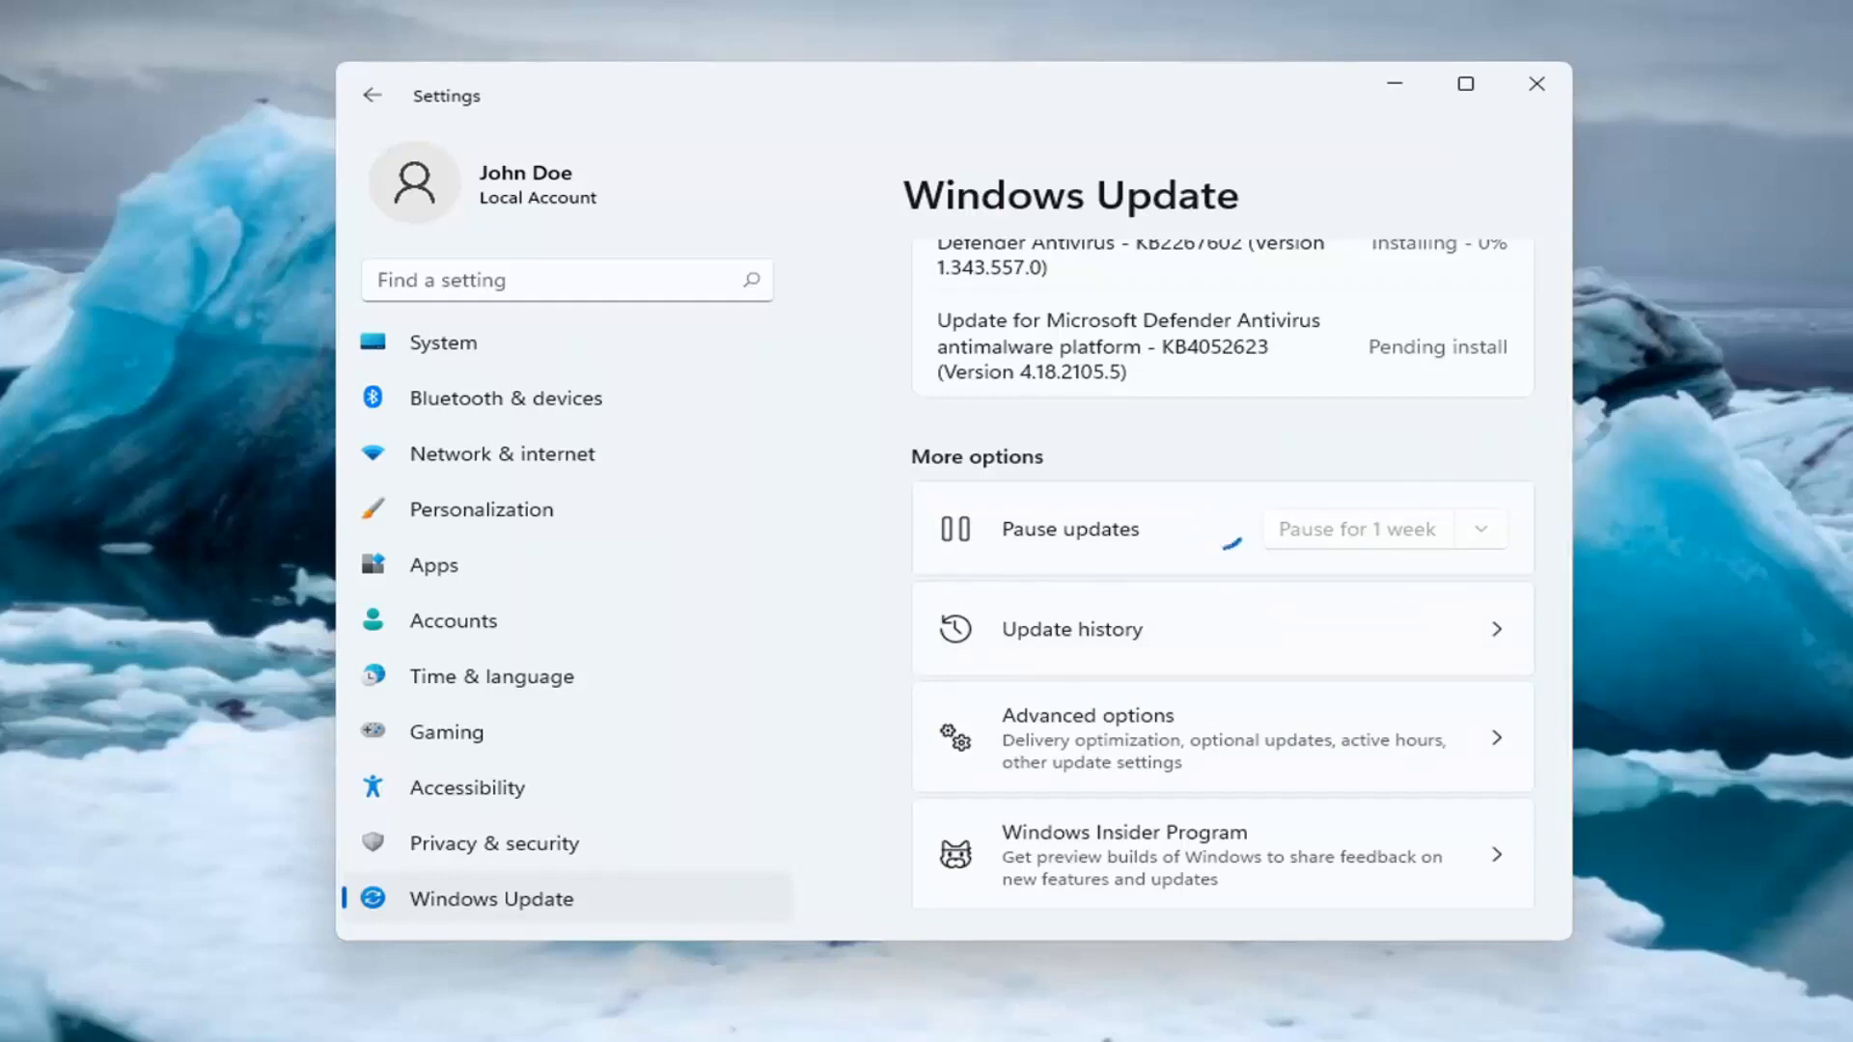
{"action": "left_click", "coordinate": [1355, 528]}
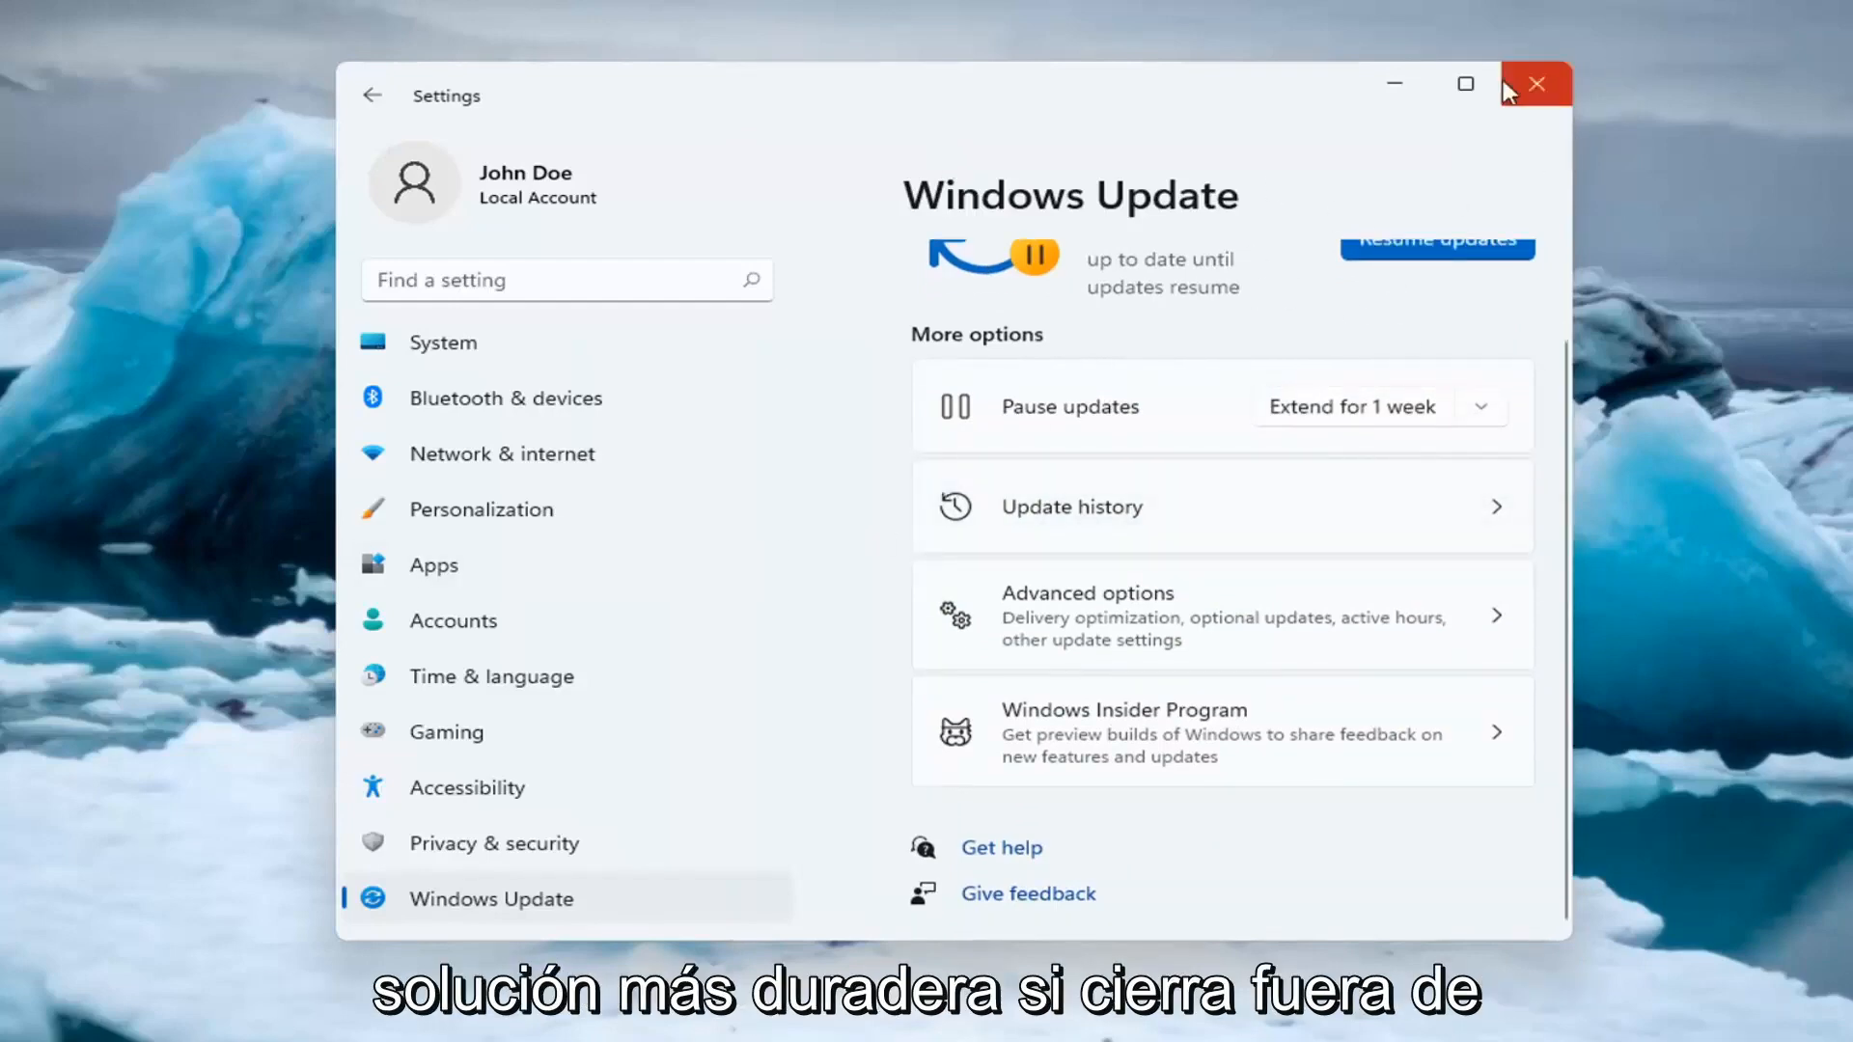
- Close Settings and search the system for 'services' to launch the Services console
{"action": "left_click", "coordinate": [1534, 83]}
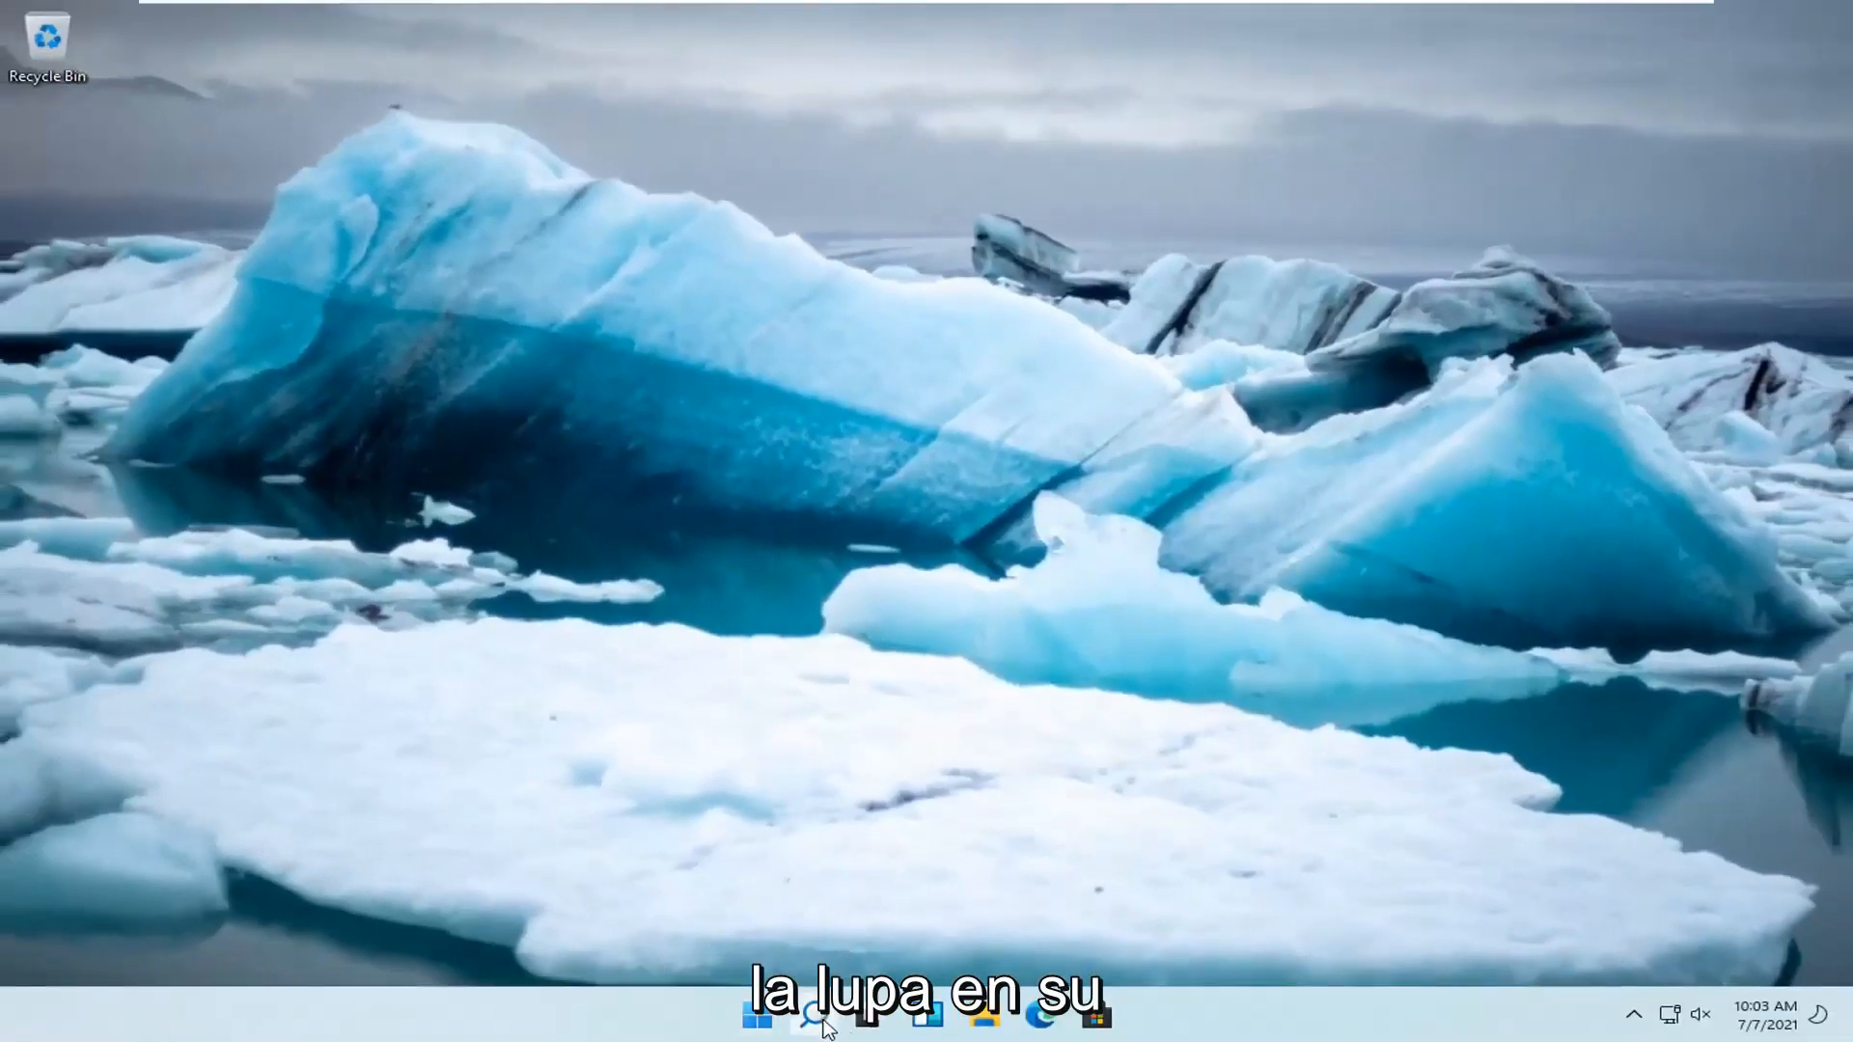
{"action": "left_click", "coordinate": [812, 1017]}
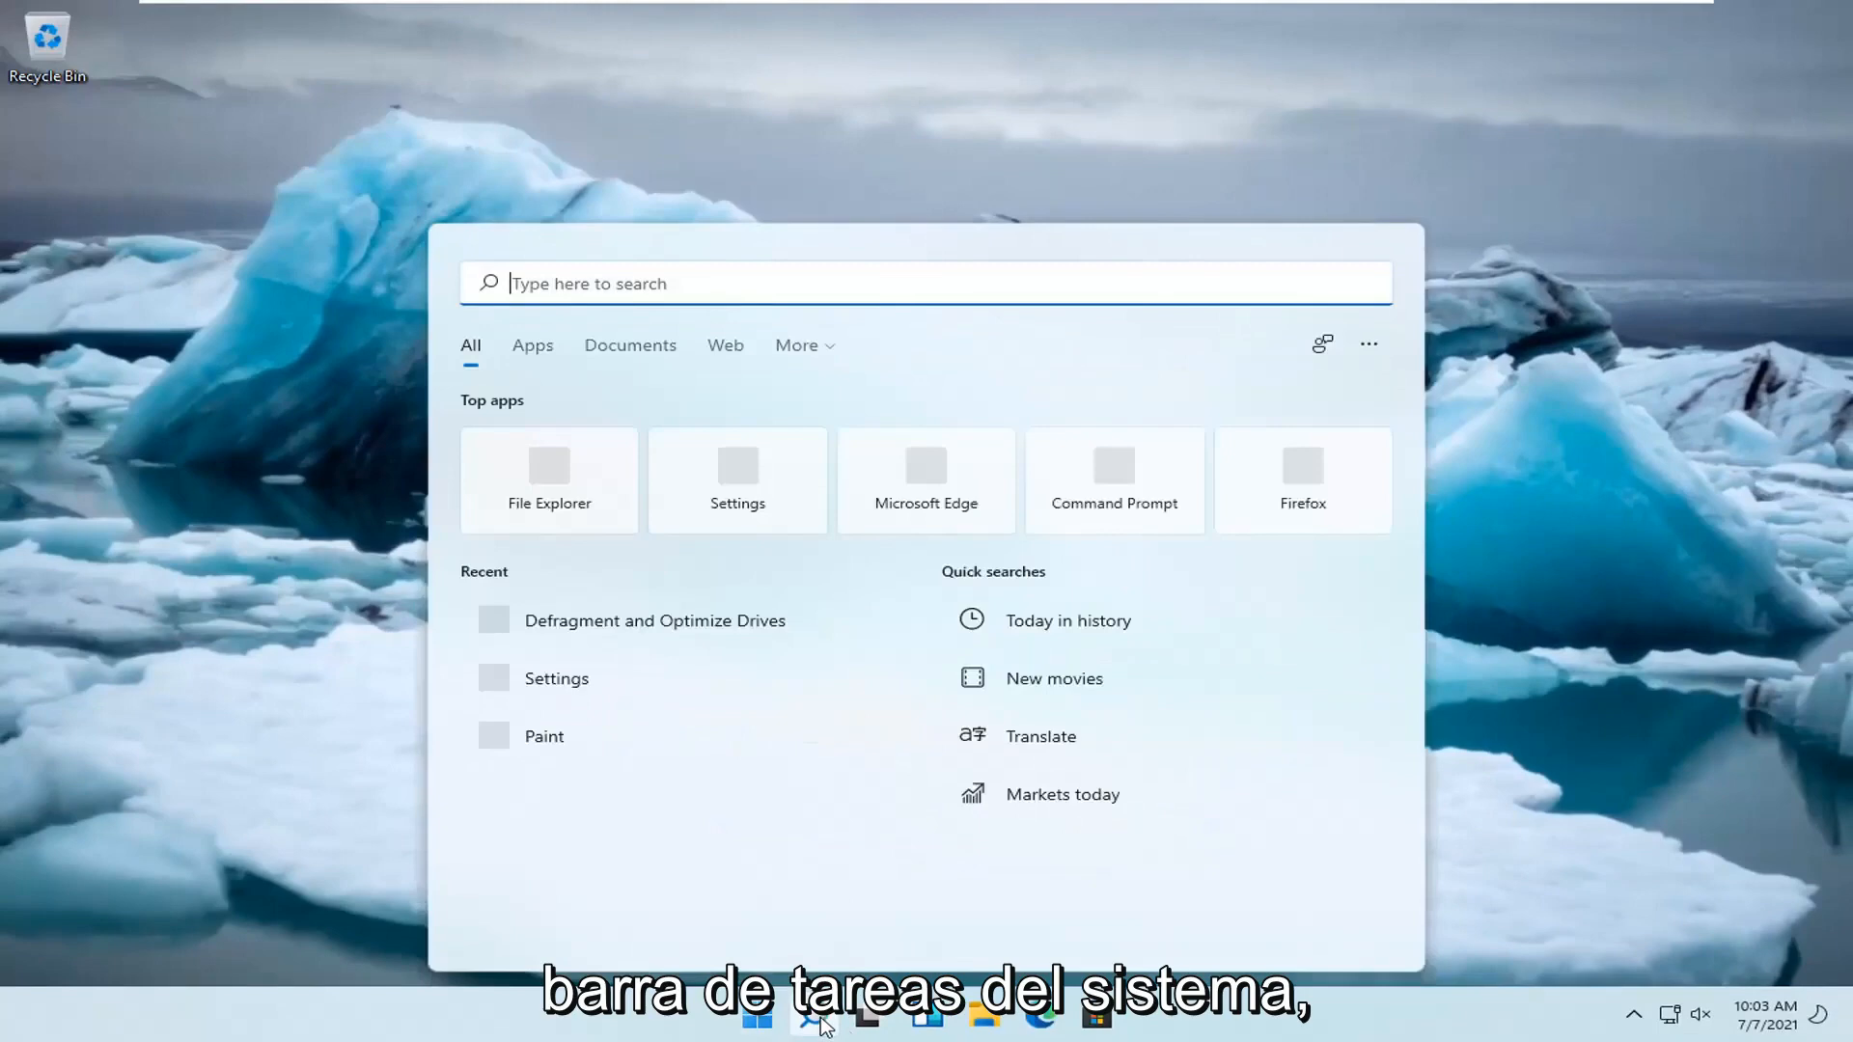
{"action": "type", "text": "services"}
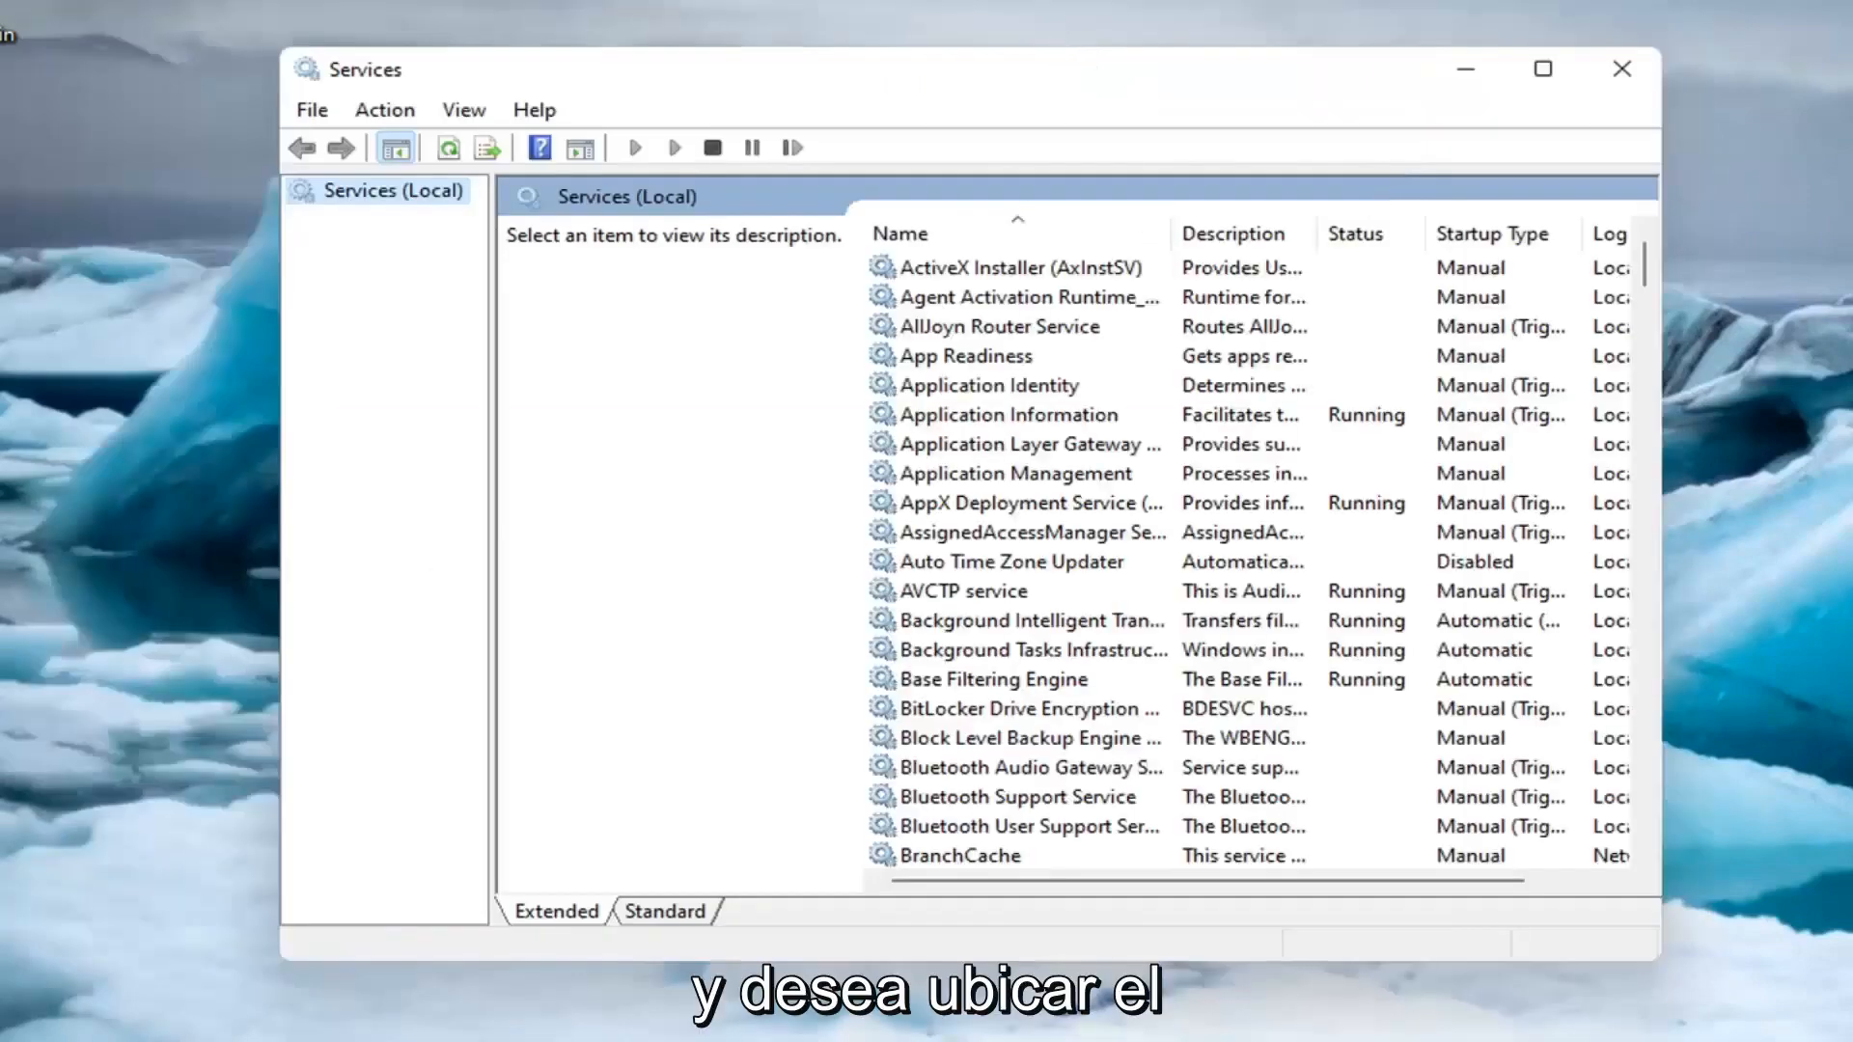
- Stop the BITS service and set its startup type to Disabled via its properties
{"action": "left_click", "coordinate": [1028, 660]}
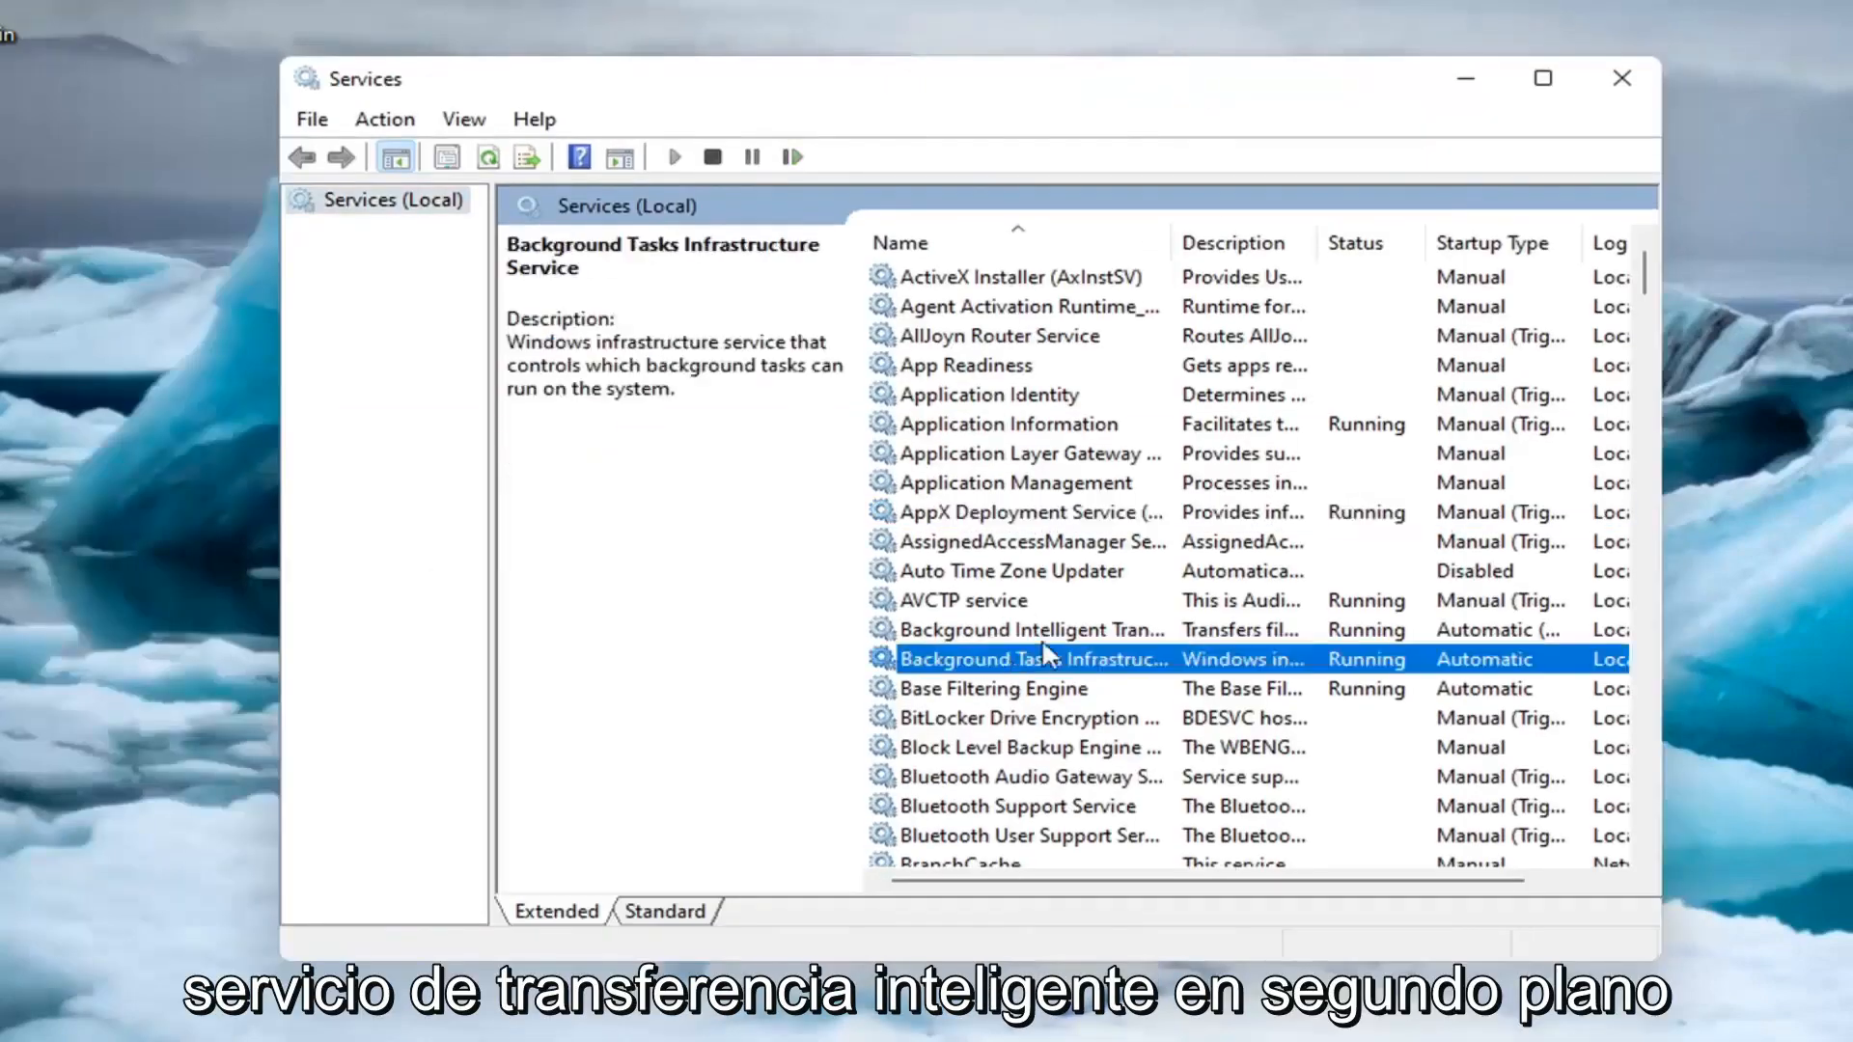
{"action": "left_click", "coordinate": [1029, 629]}
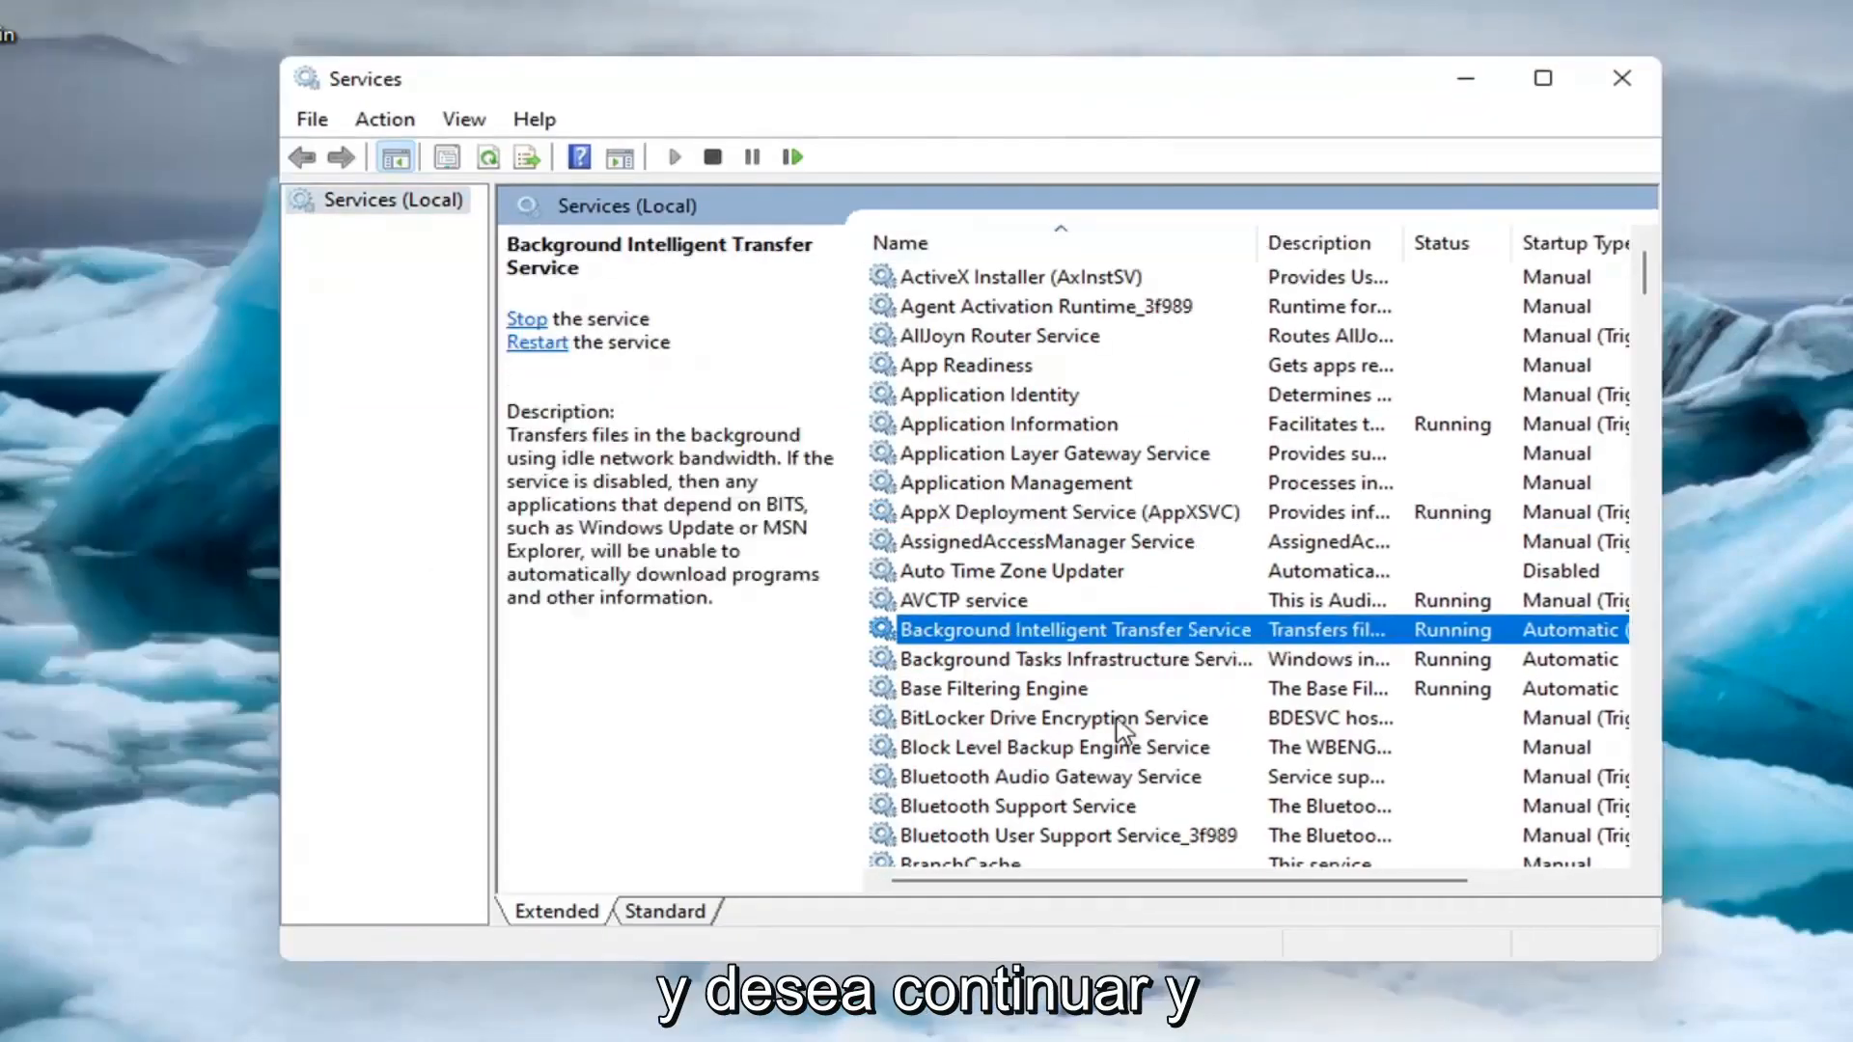
{"action": "double_click", "coordinate": [1073, 629]}
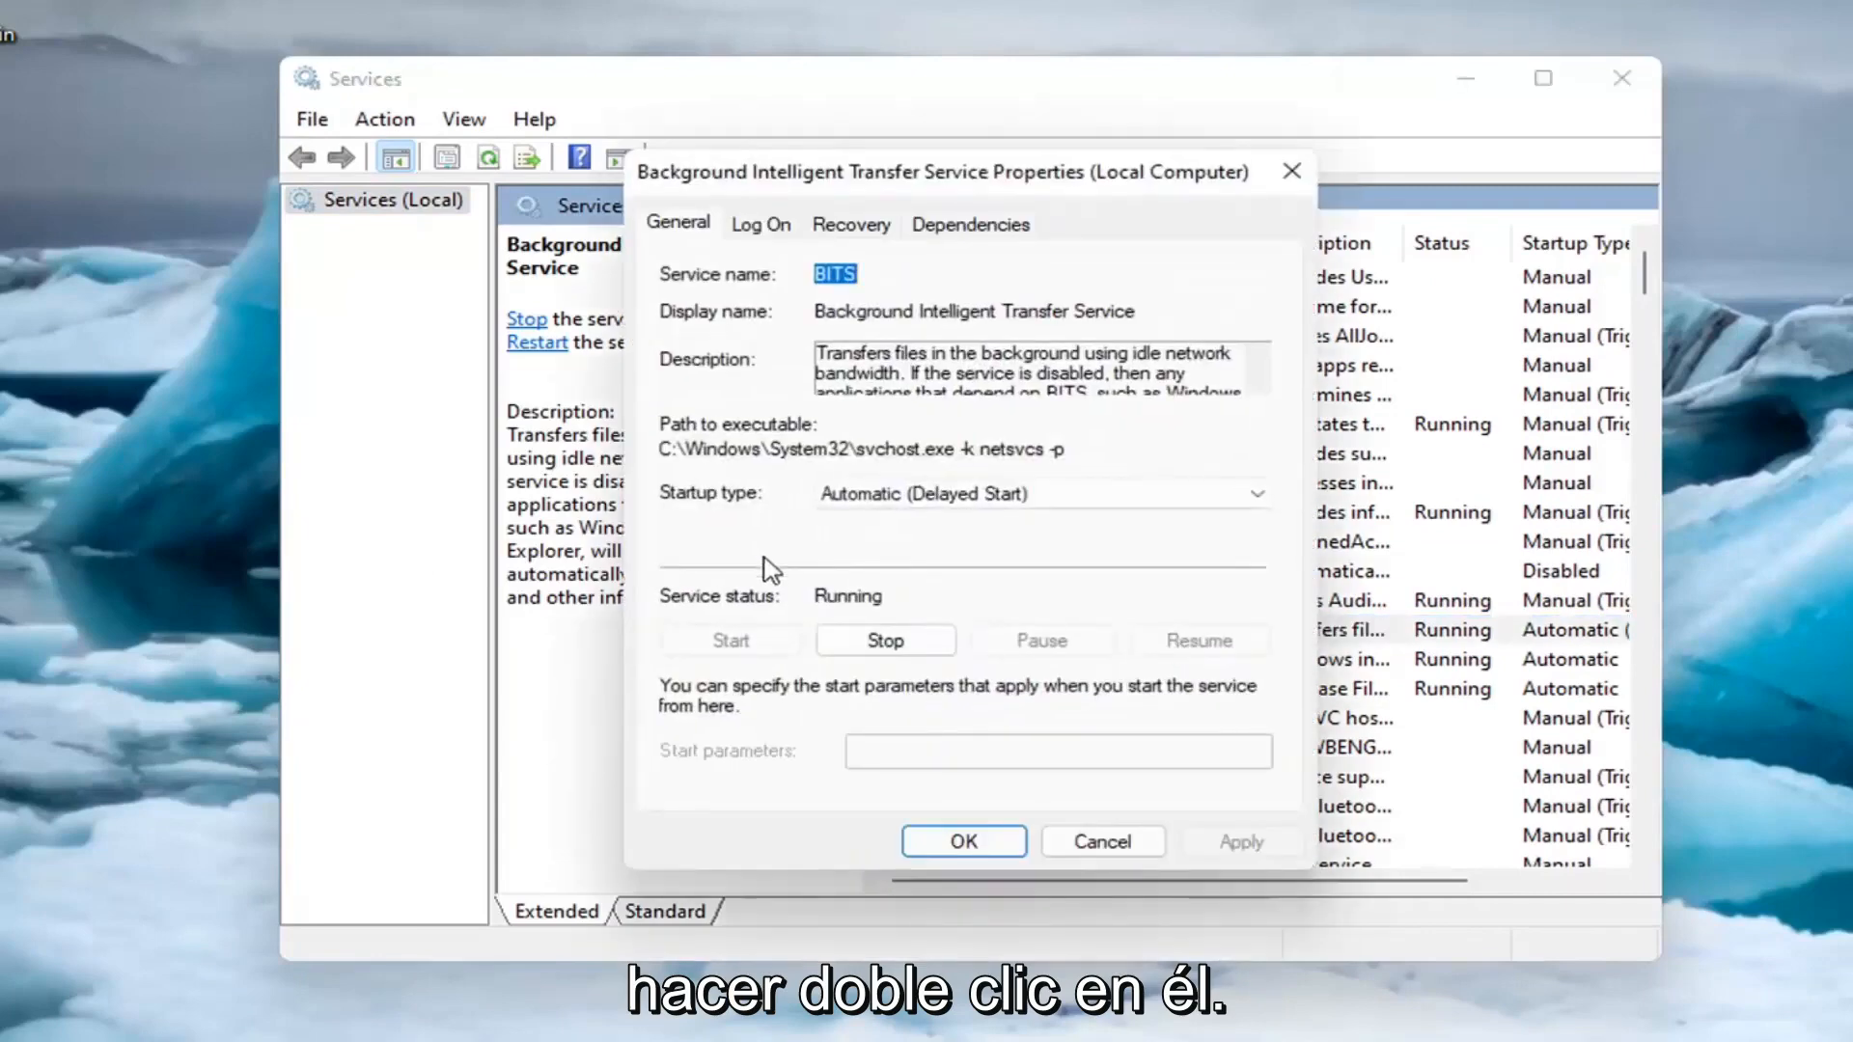
{"action": "mouse_move", "coordinate": [884, 639]}
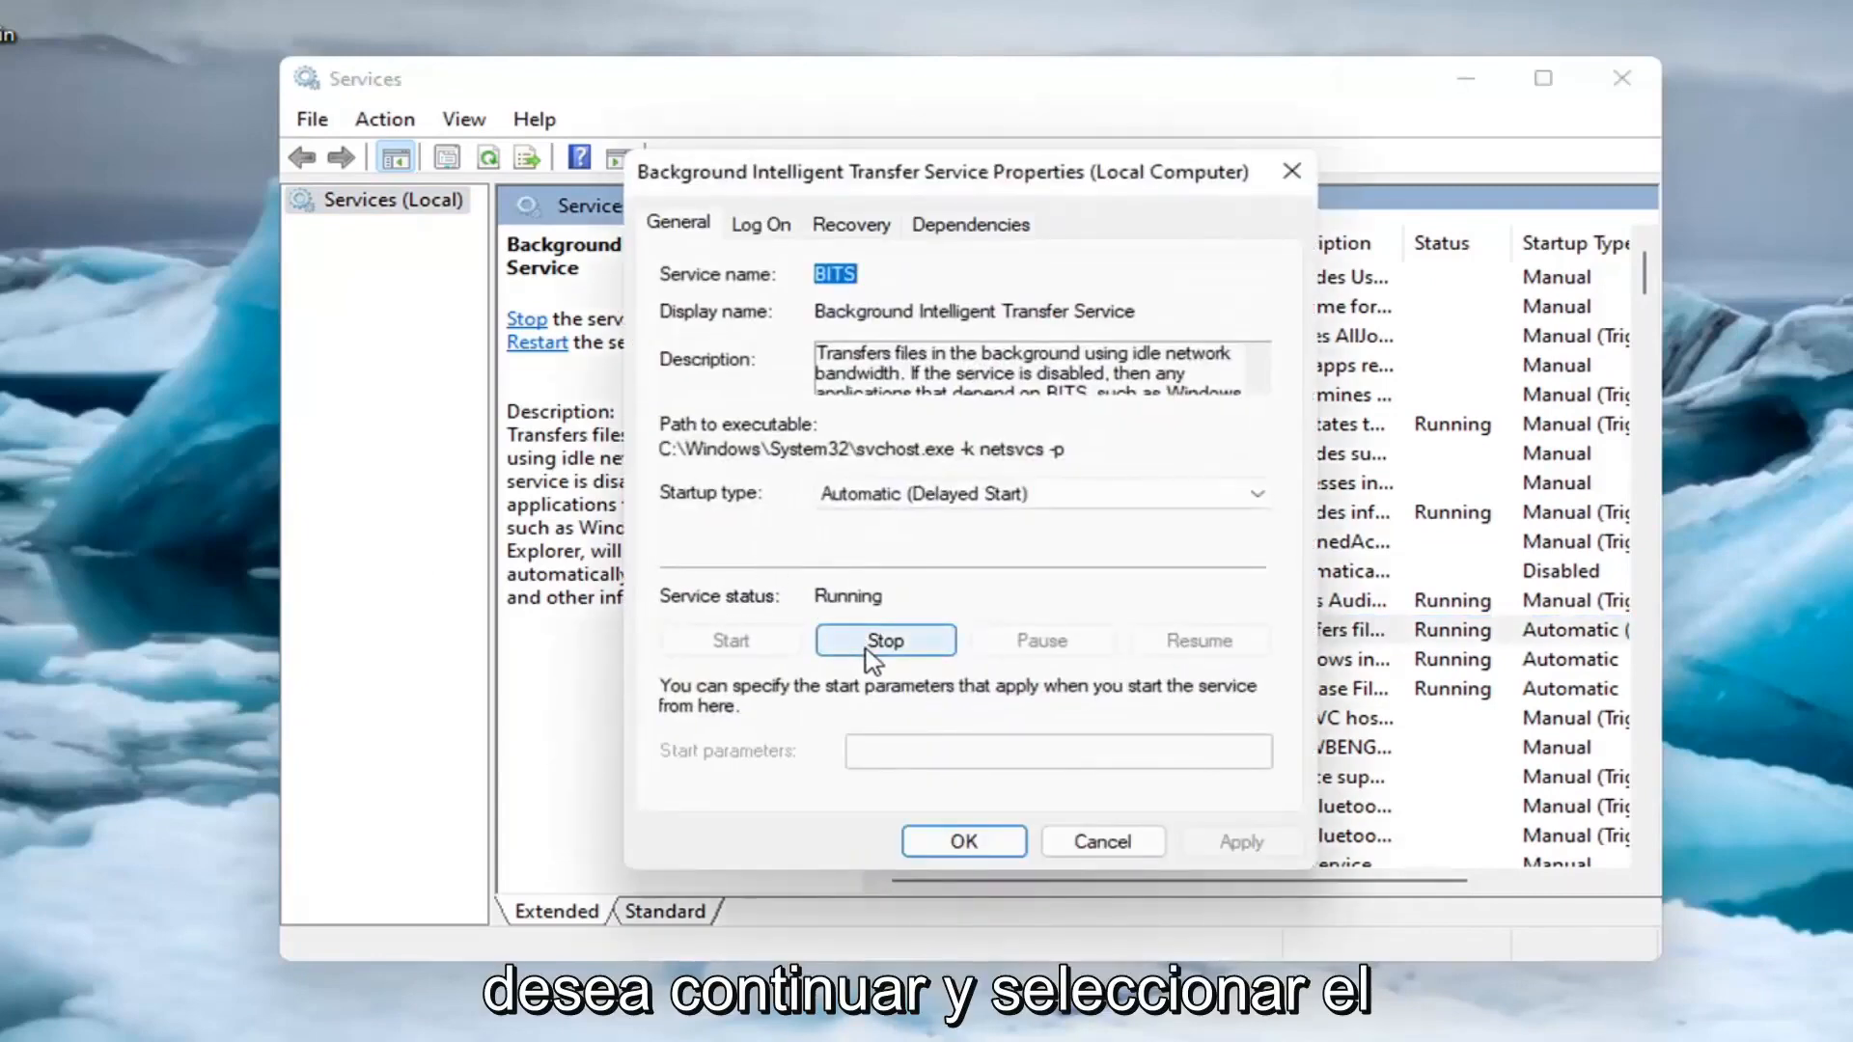
{"action": "left_click", "coordinate": [885, 639]}
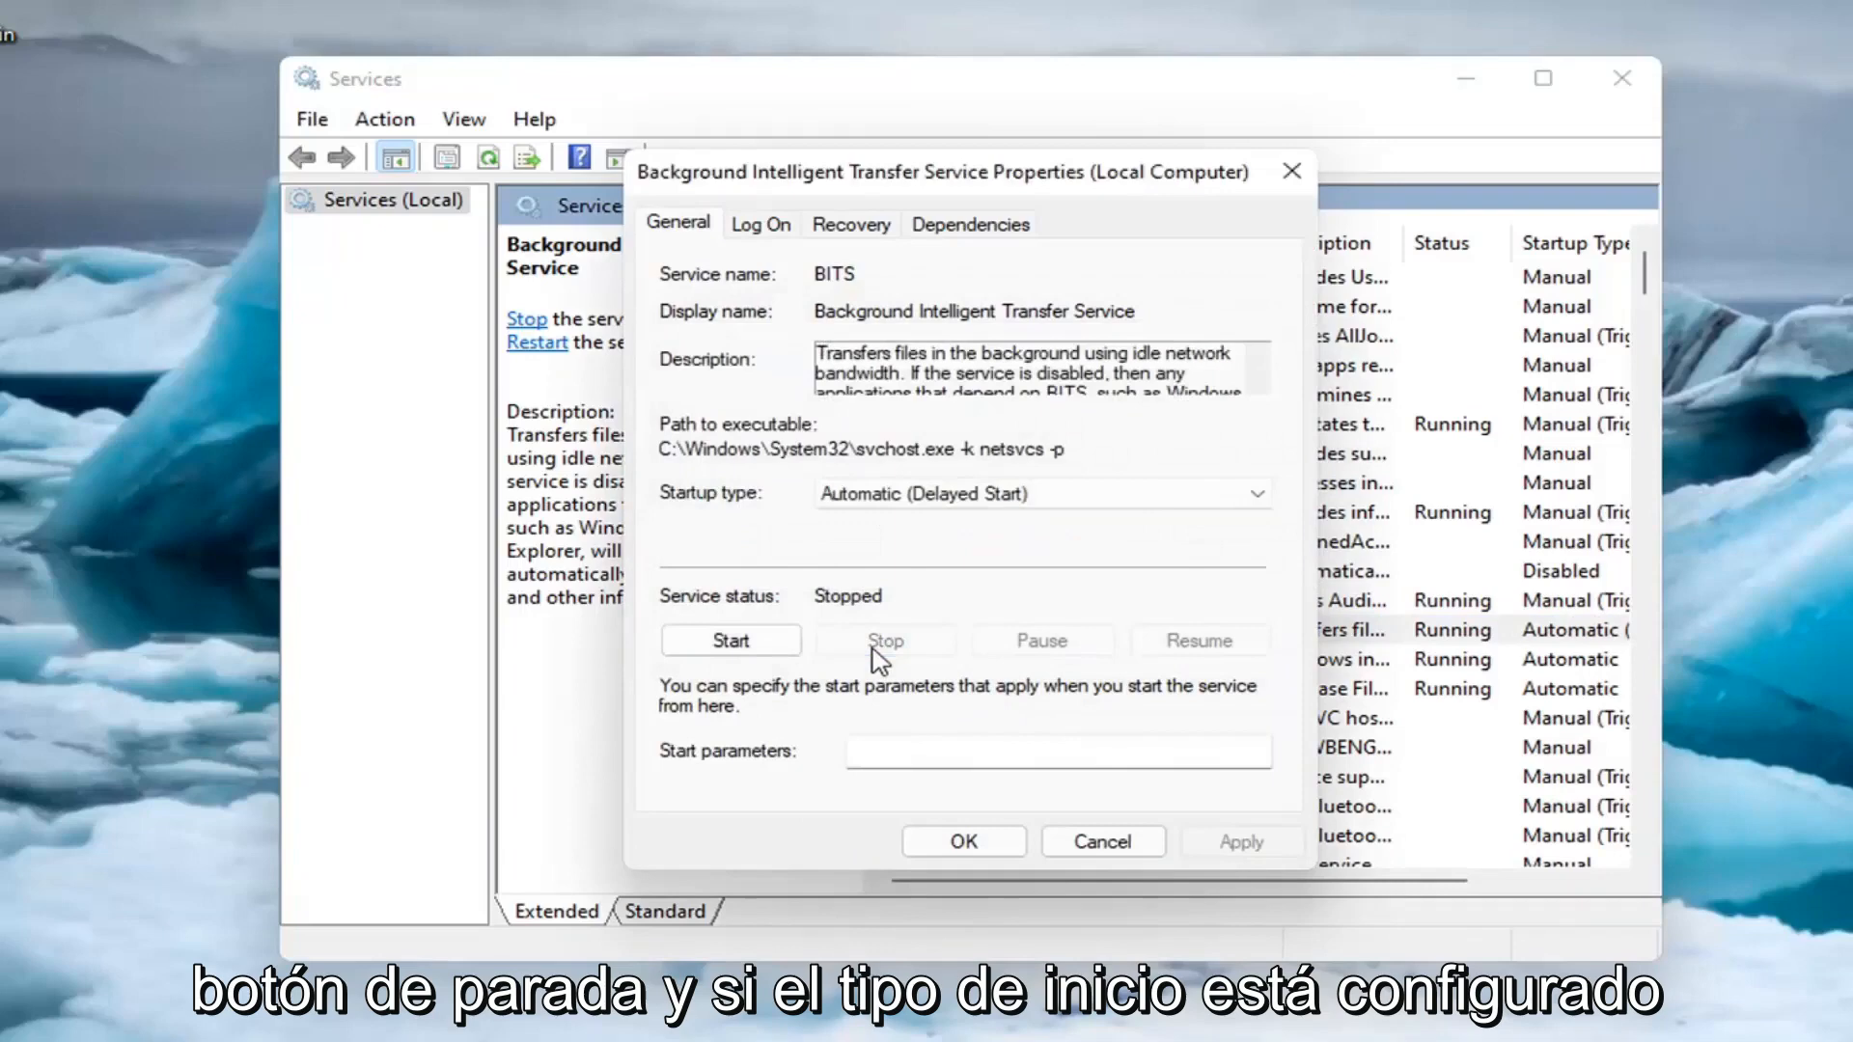
{"action": "left_click", "coordinate": [1256, 494]}
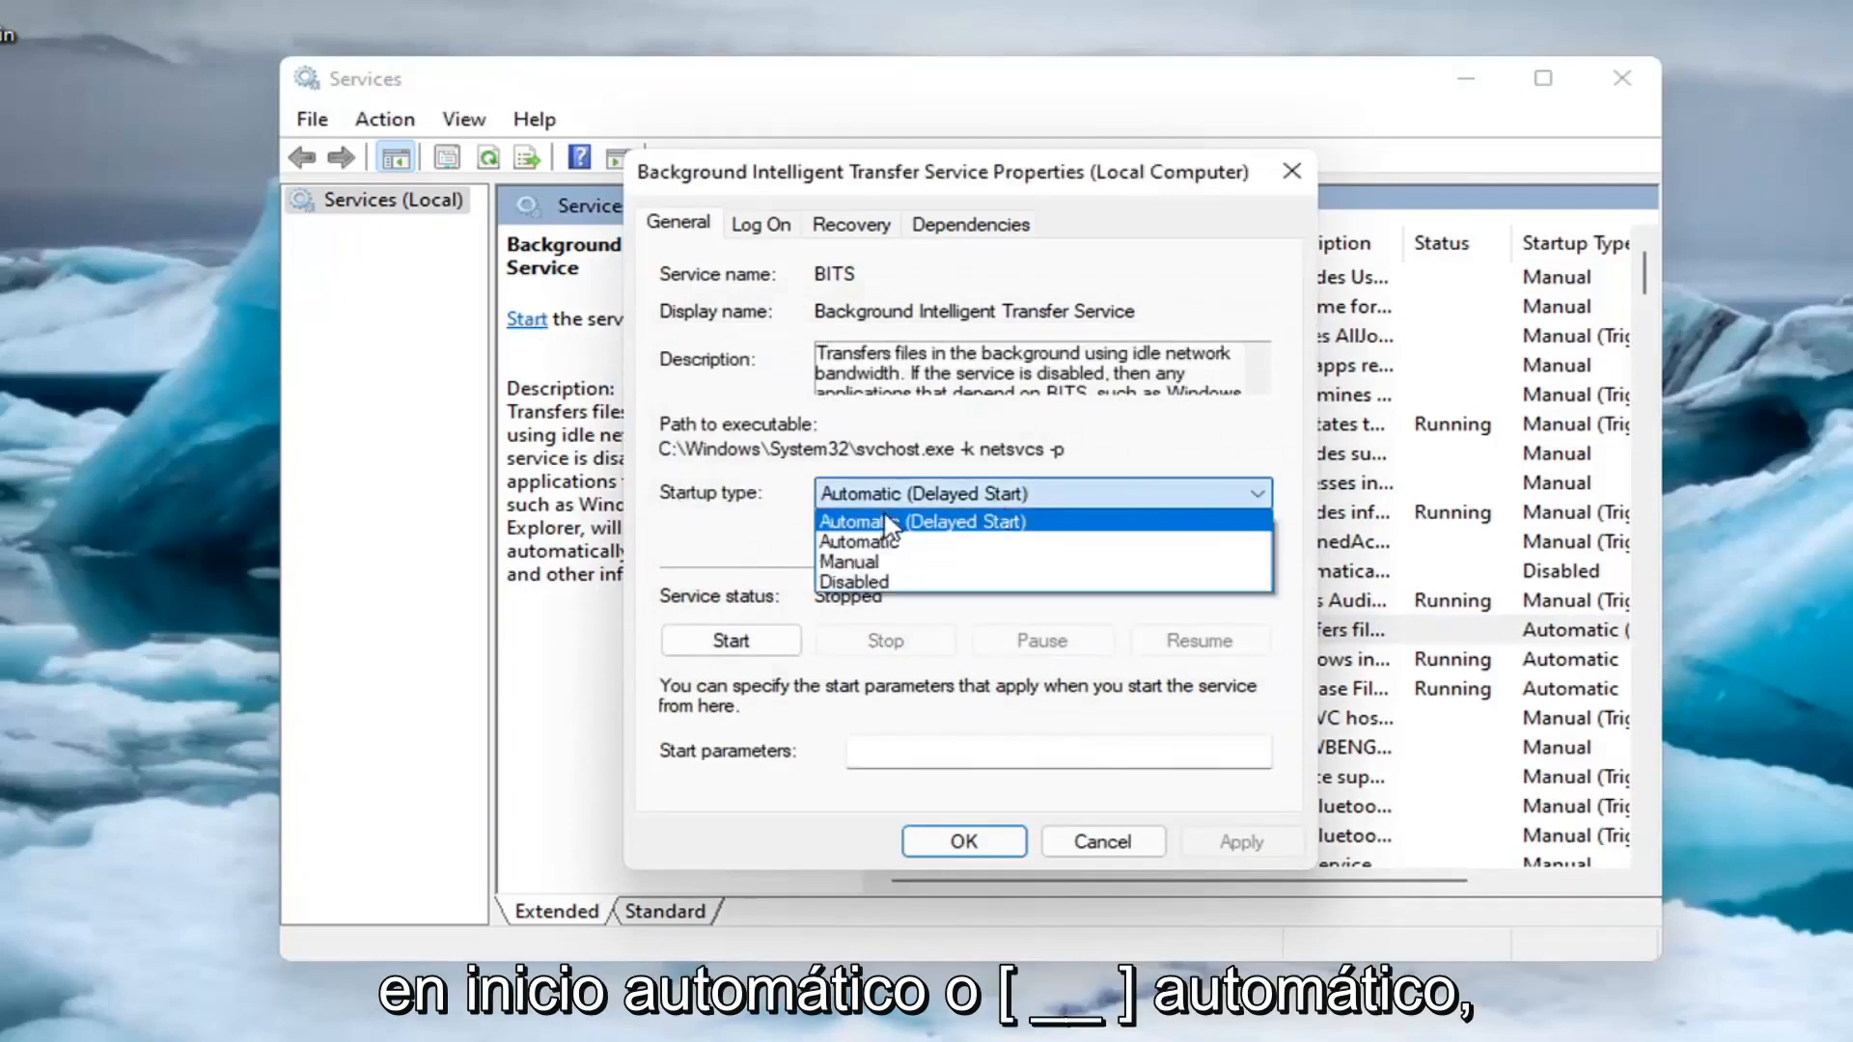
{"action": "left_click", "coordinate": [853, 581]}
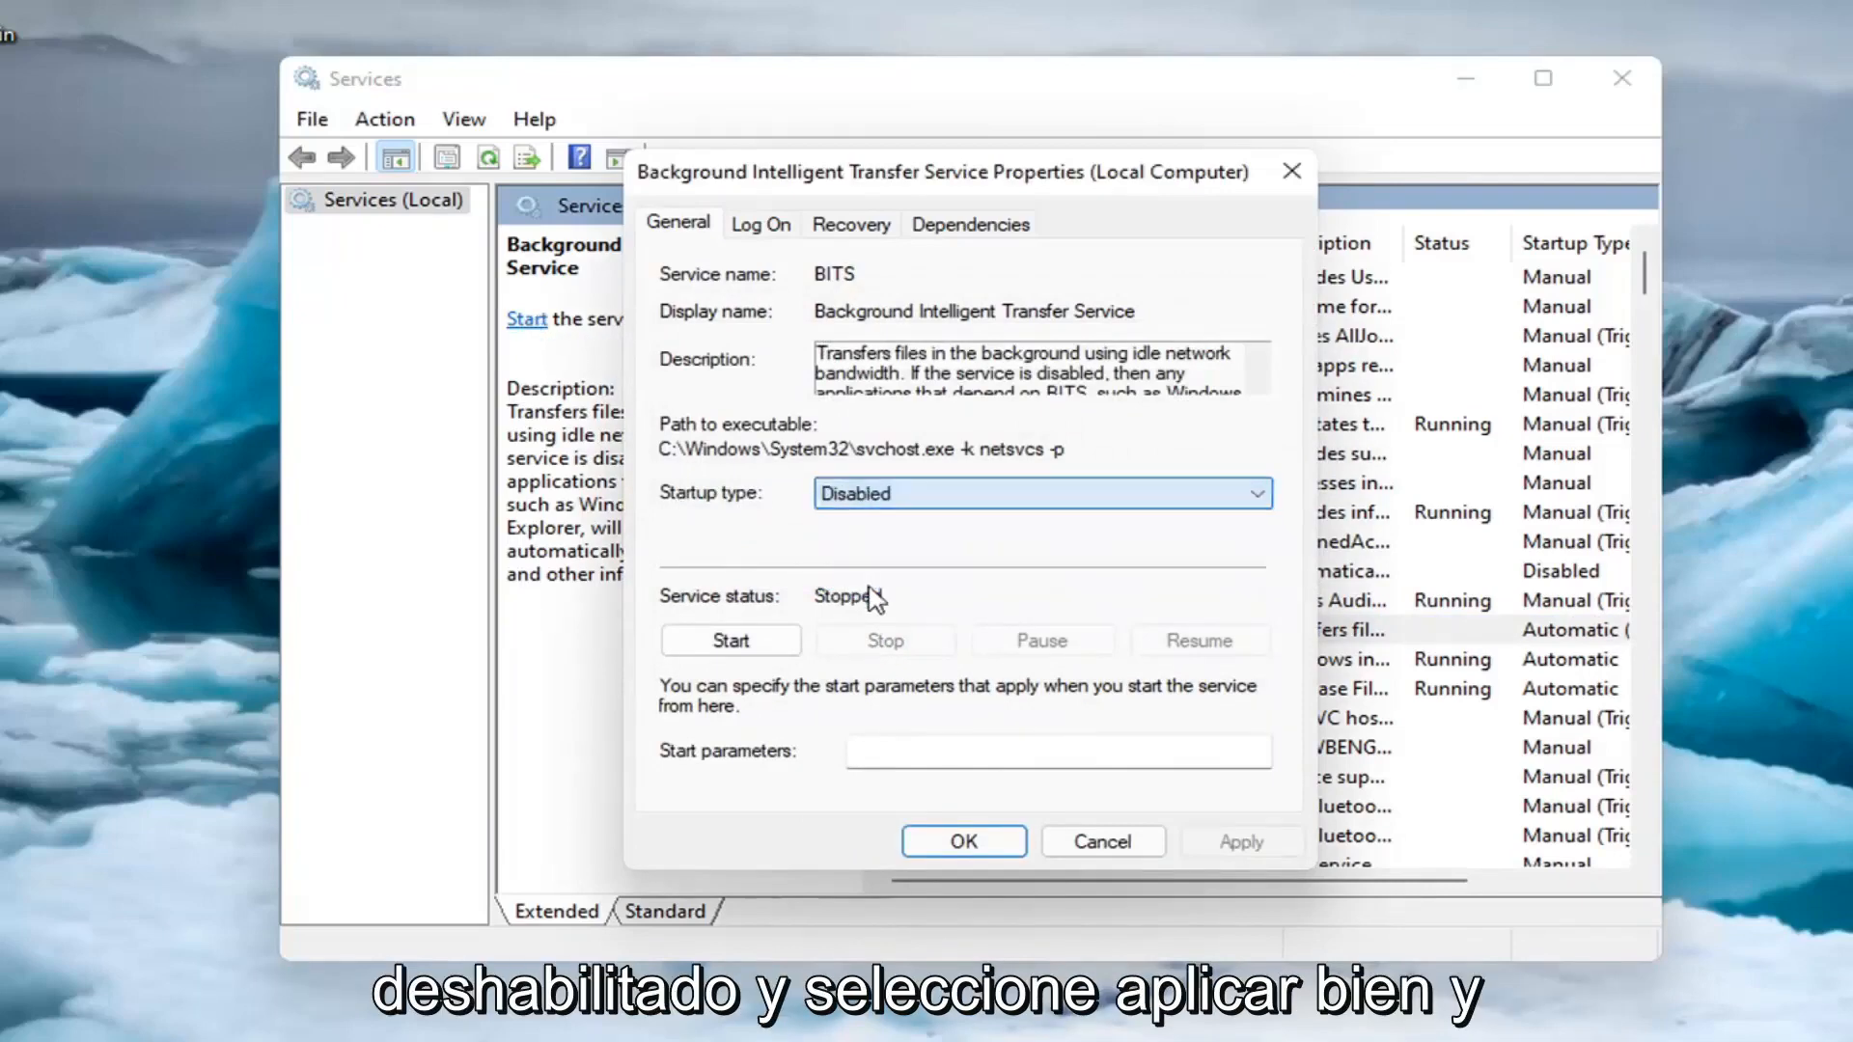
{"action": "left_click", "coordinate": [961, 842]}
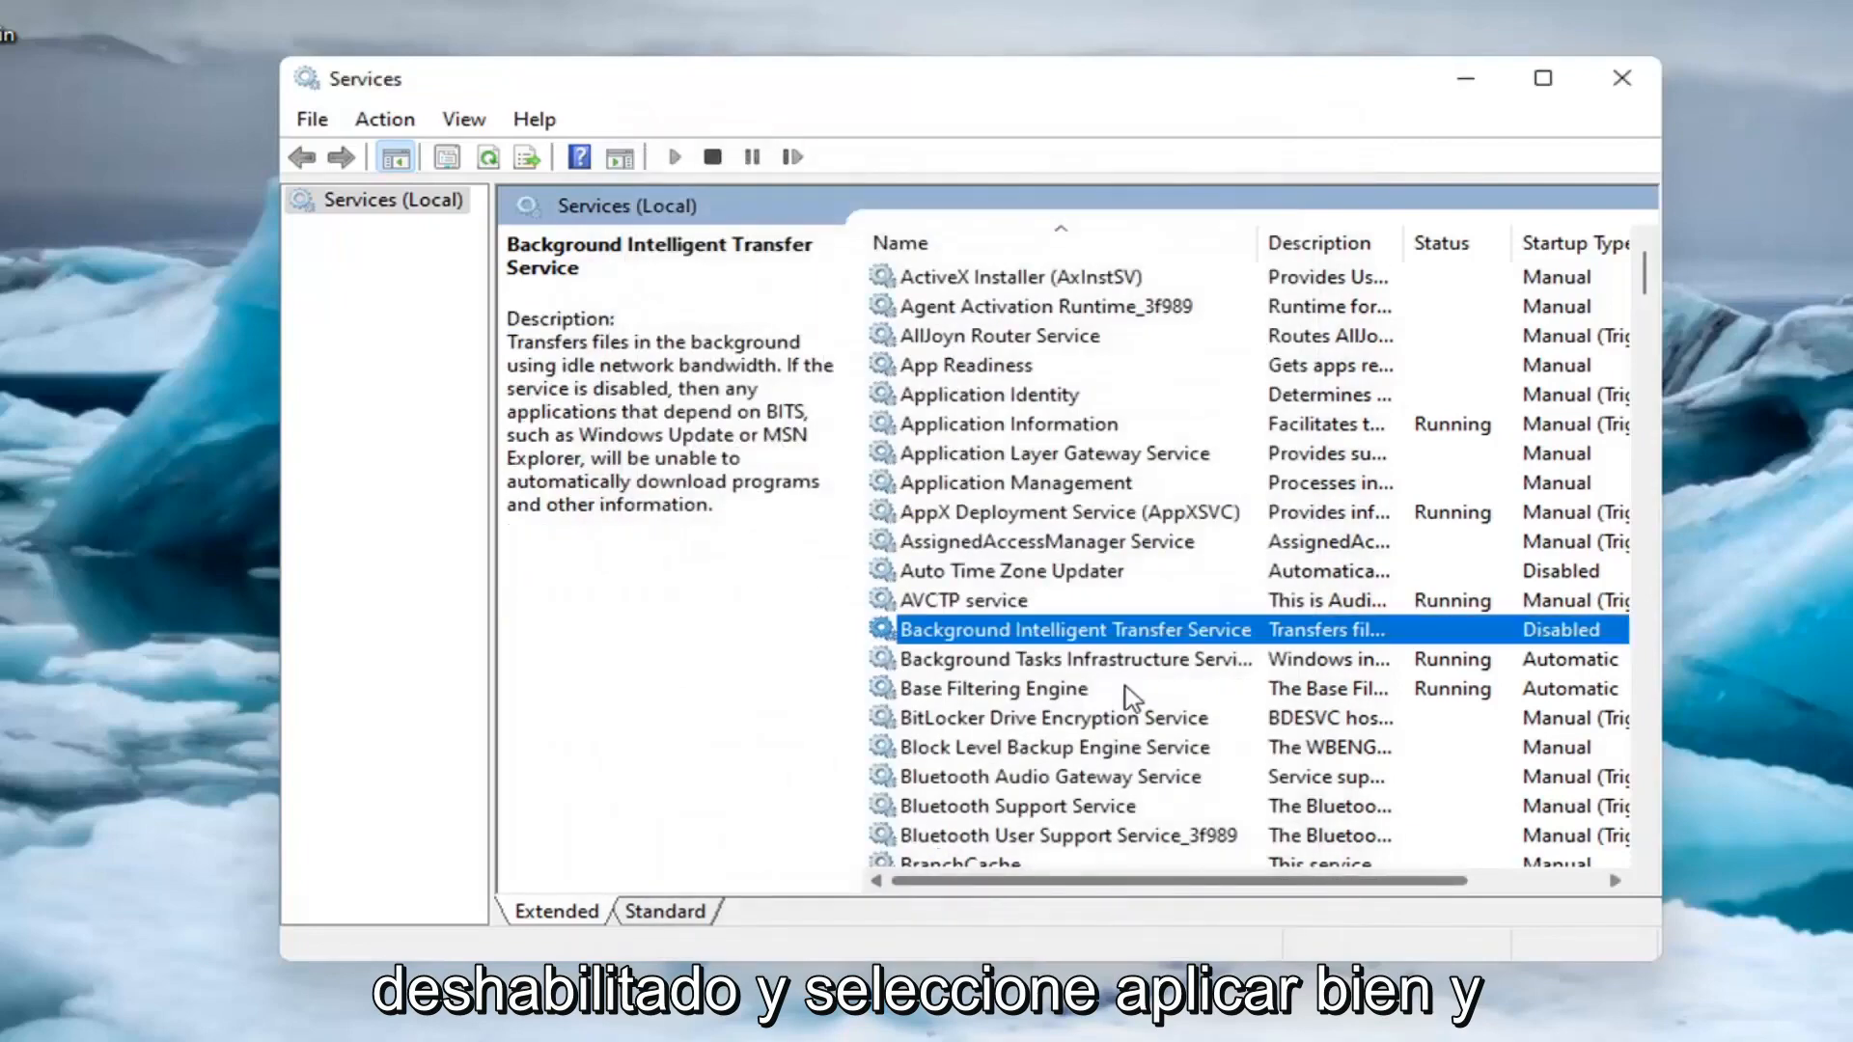
- Scroll the services list to its end where Windows Update appears
{"action": "scroll", "scroll_direction": "down", "scroll_amount": 3}
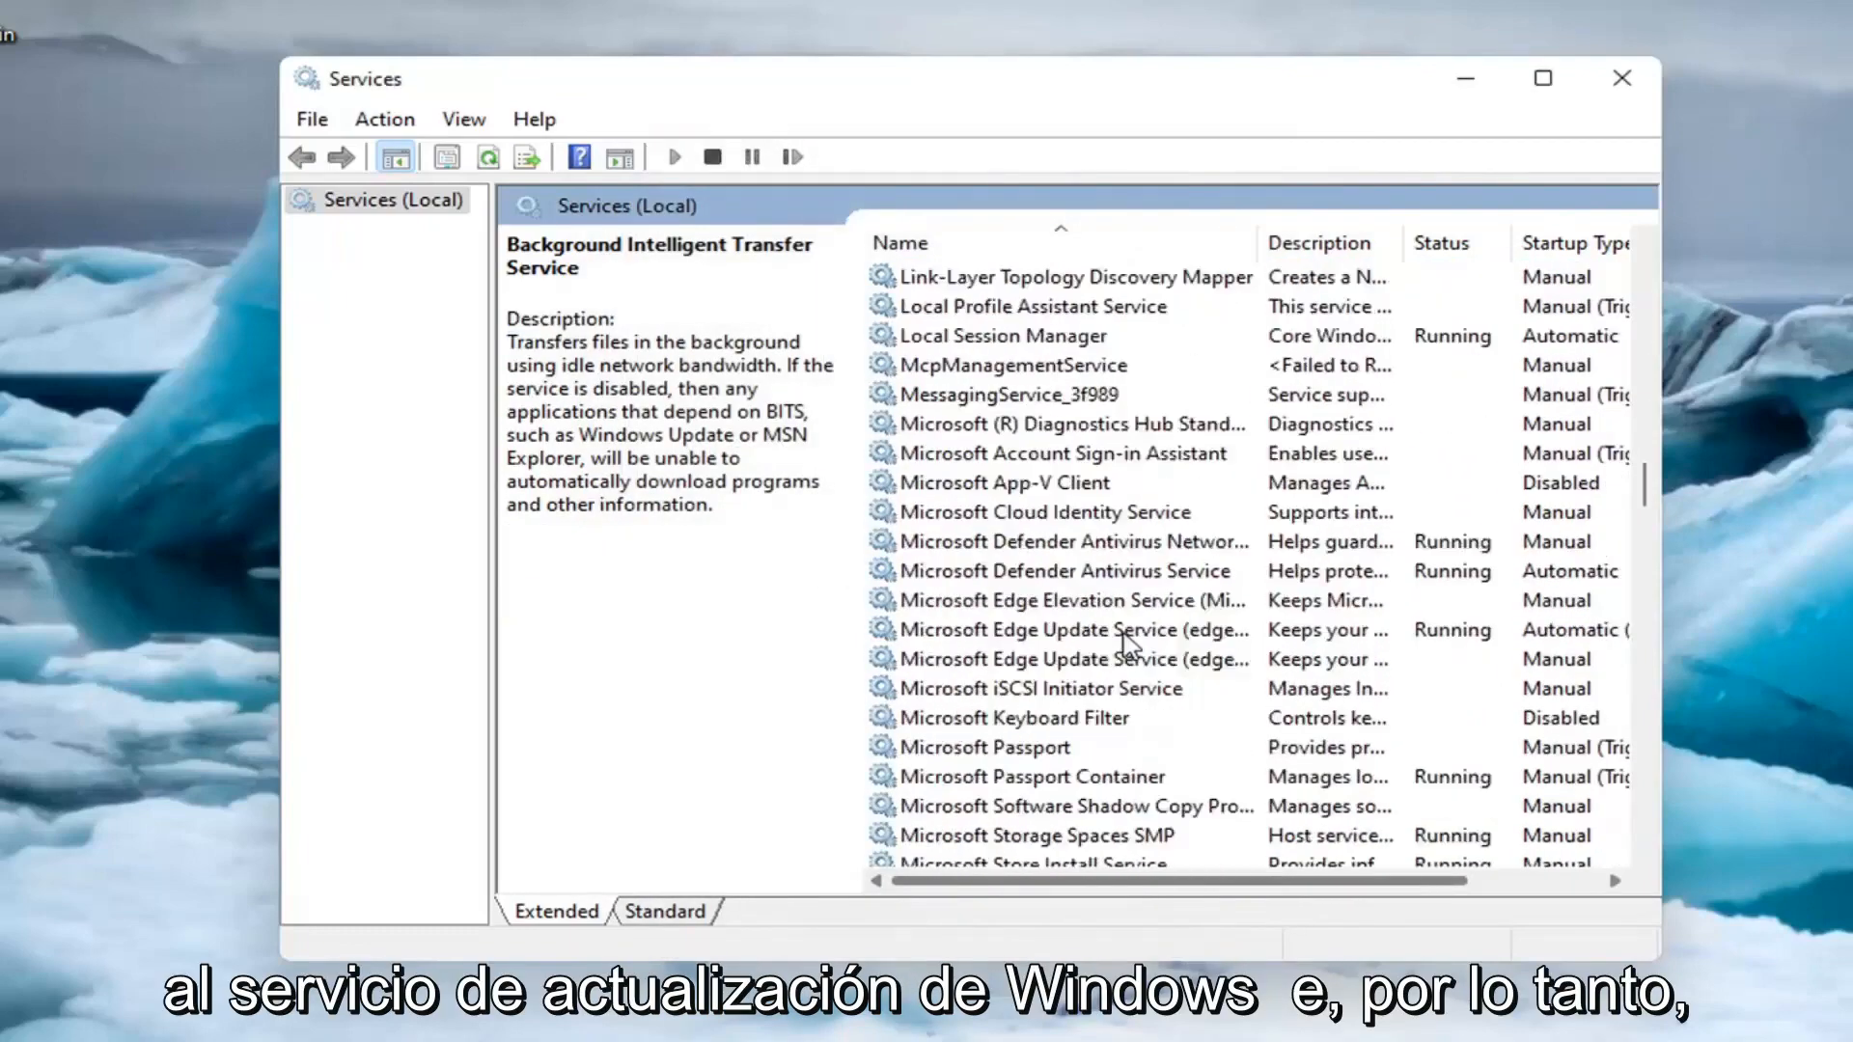
{"action": "scroll", "scroll_direction": "down", "scroll_amount": 3}
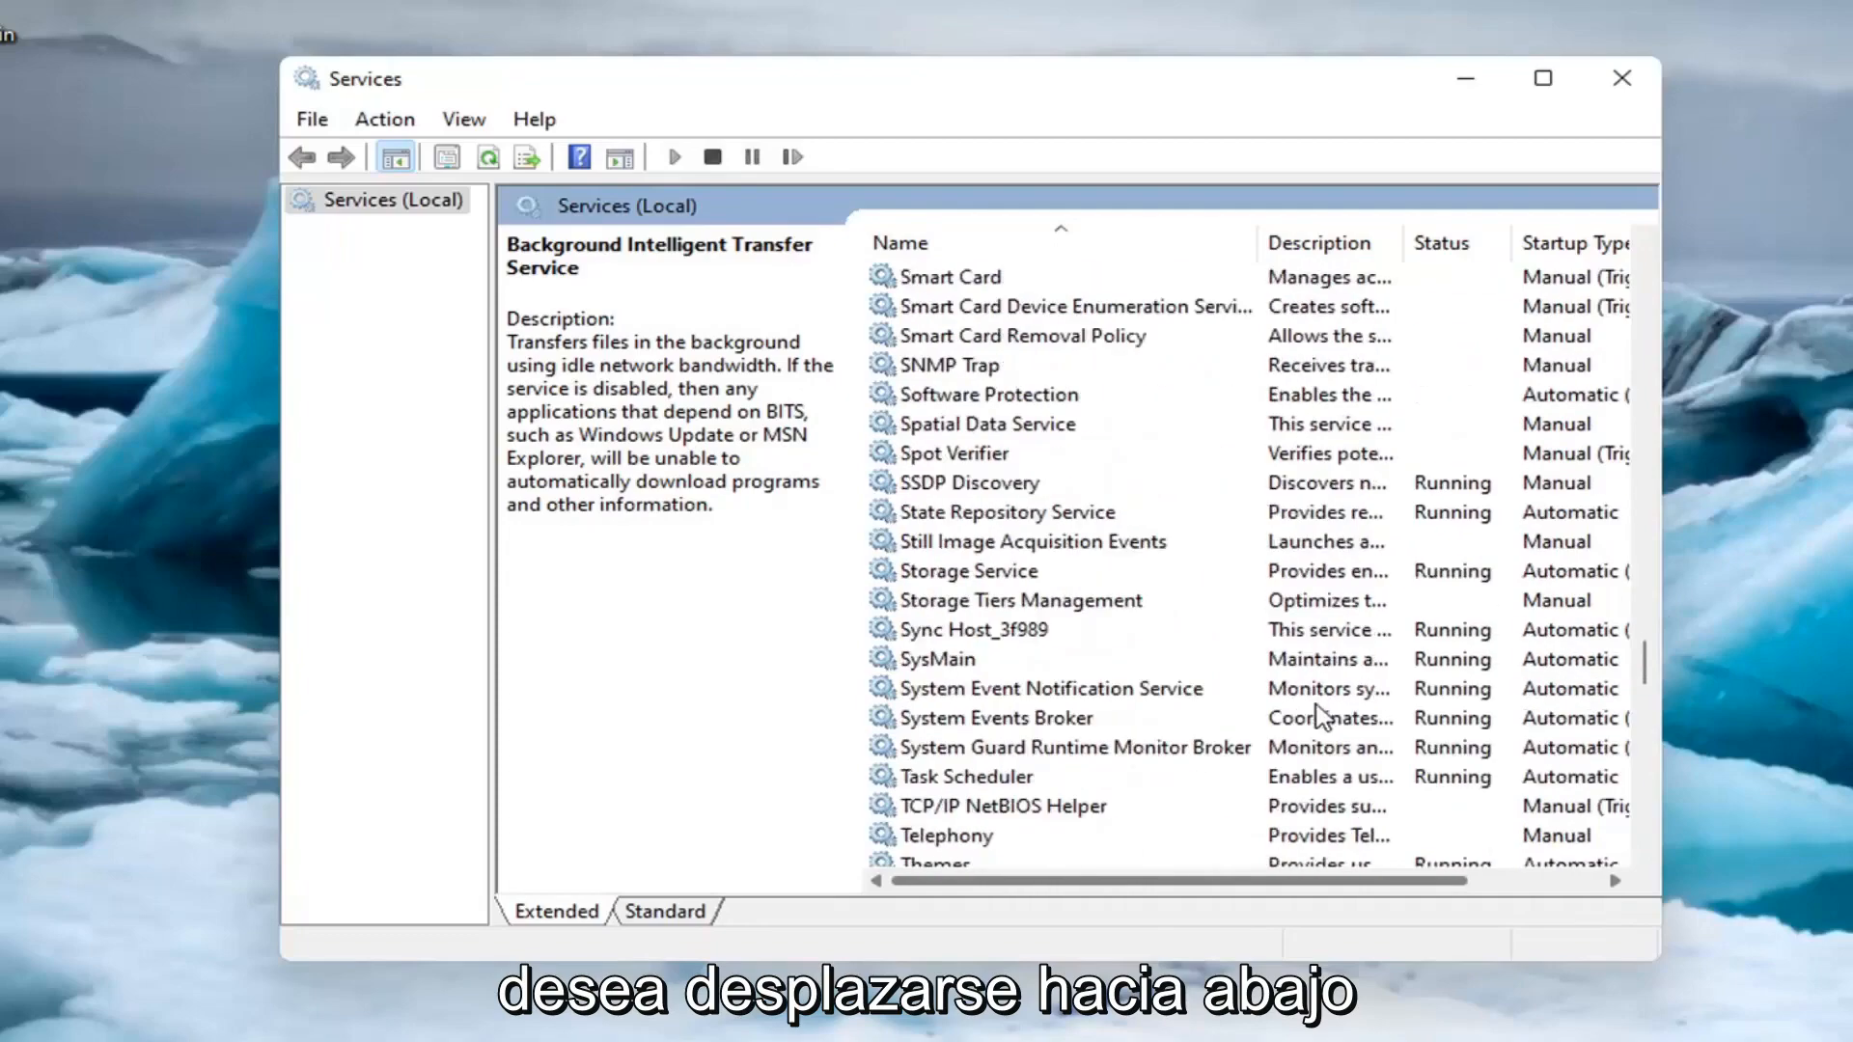
{"action": "scroll", "scroll_direction": "down", "scroll_amount": 3}
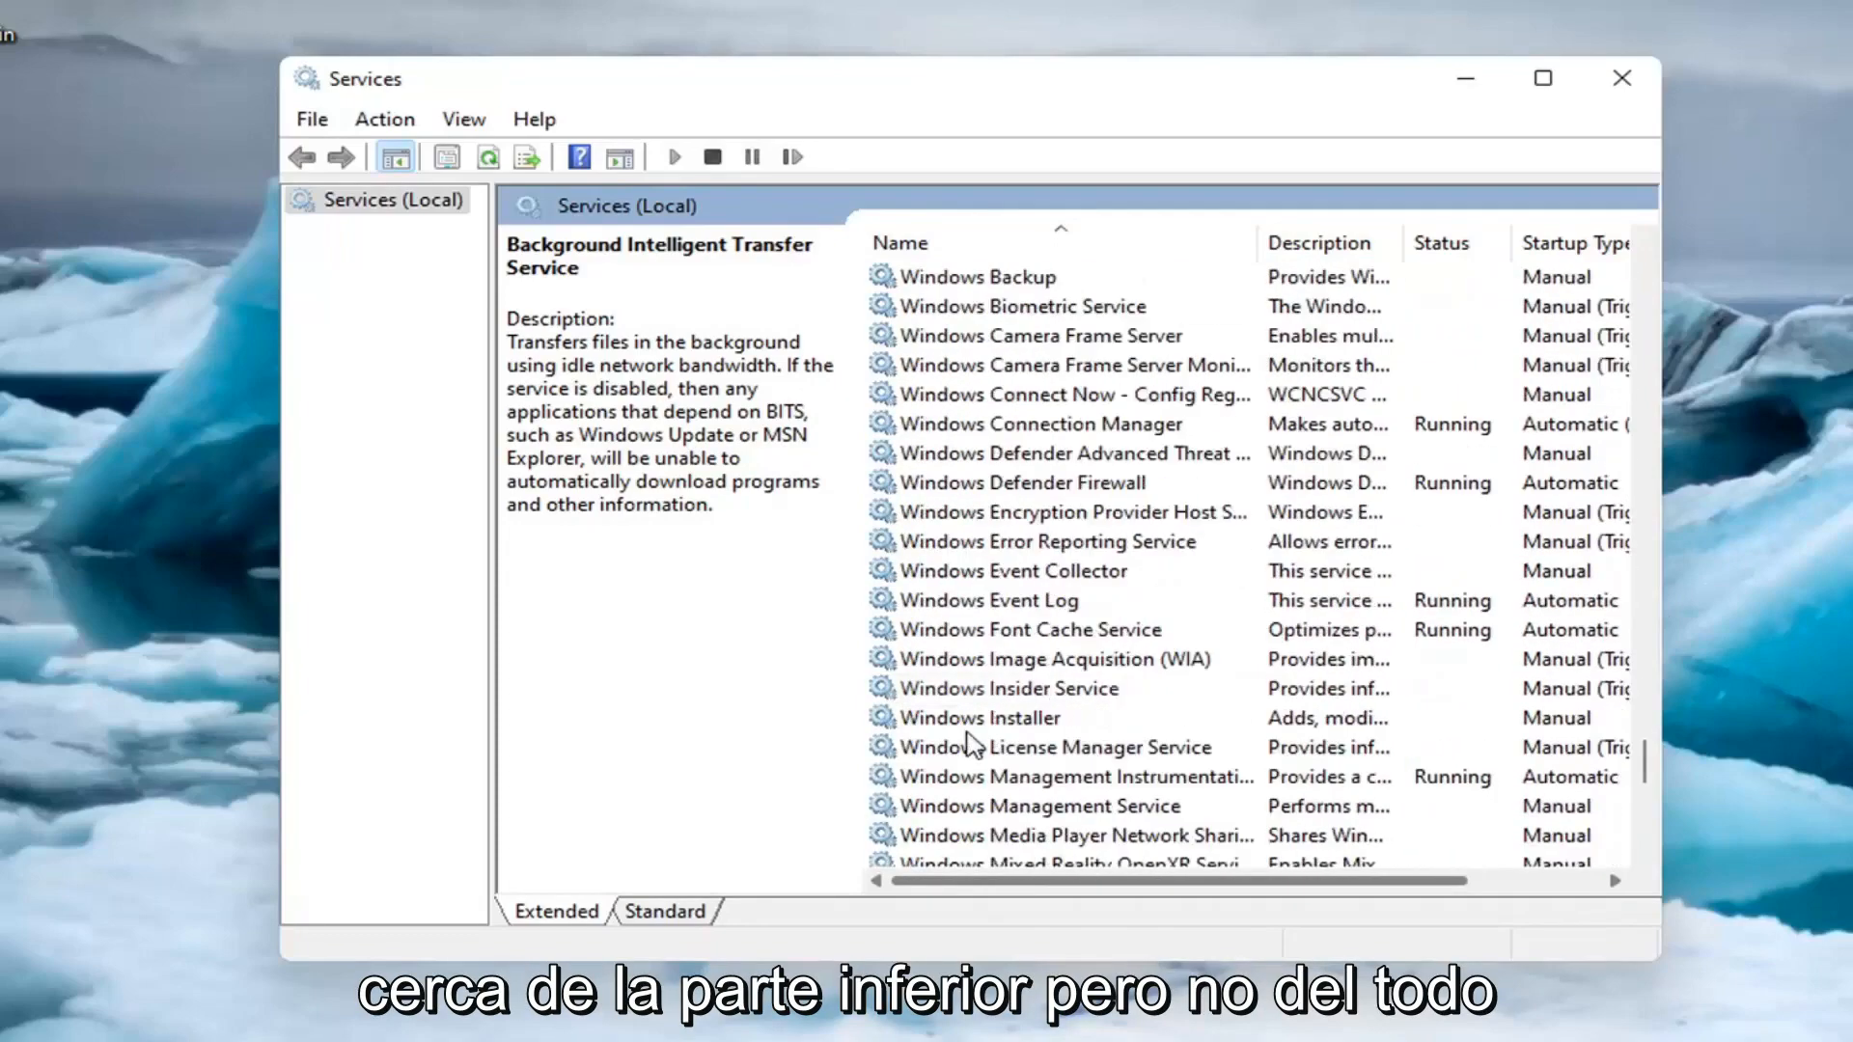
{"action": "scroll", "scroll_direction": "down", "scroll_amount": 3}
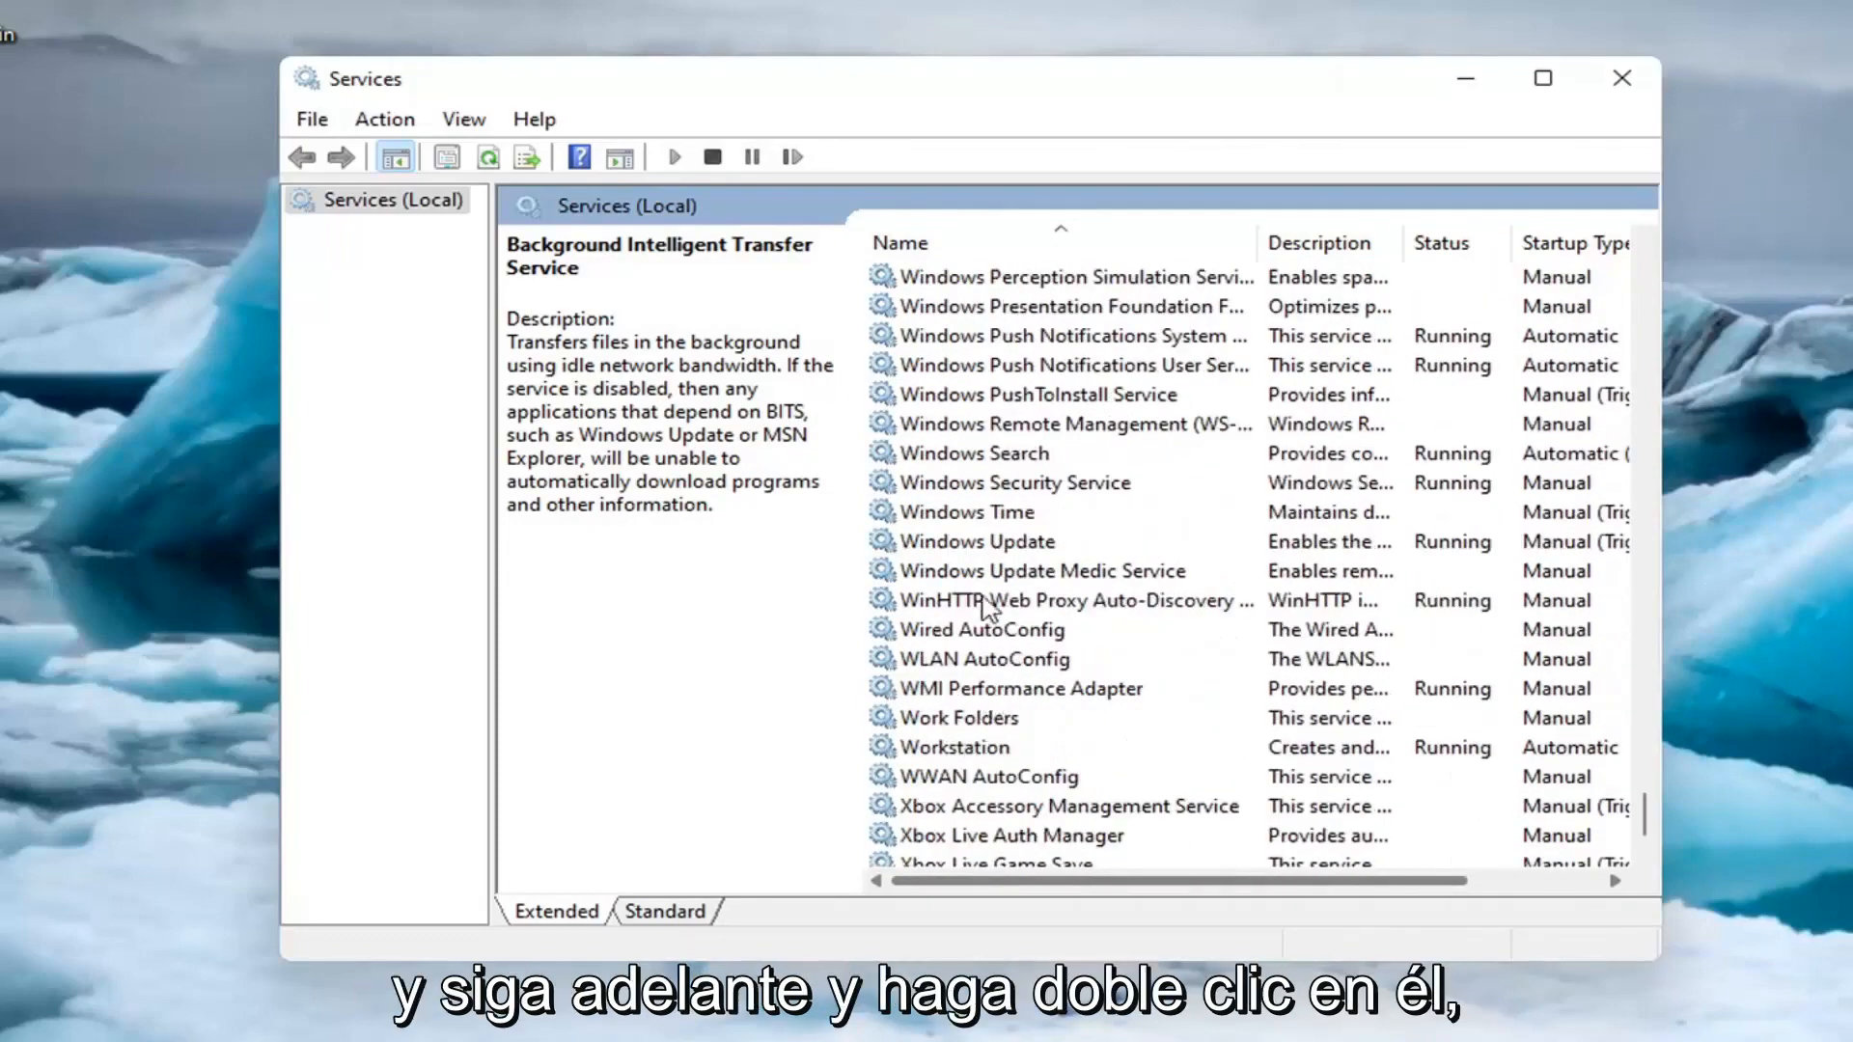
- Stop the Windows Update service, set it to Disabled, and close the Services console
{"action": "double_click", "coordinate": [979, 541]}
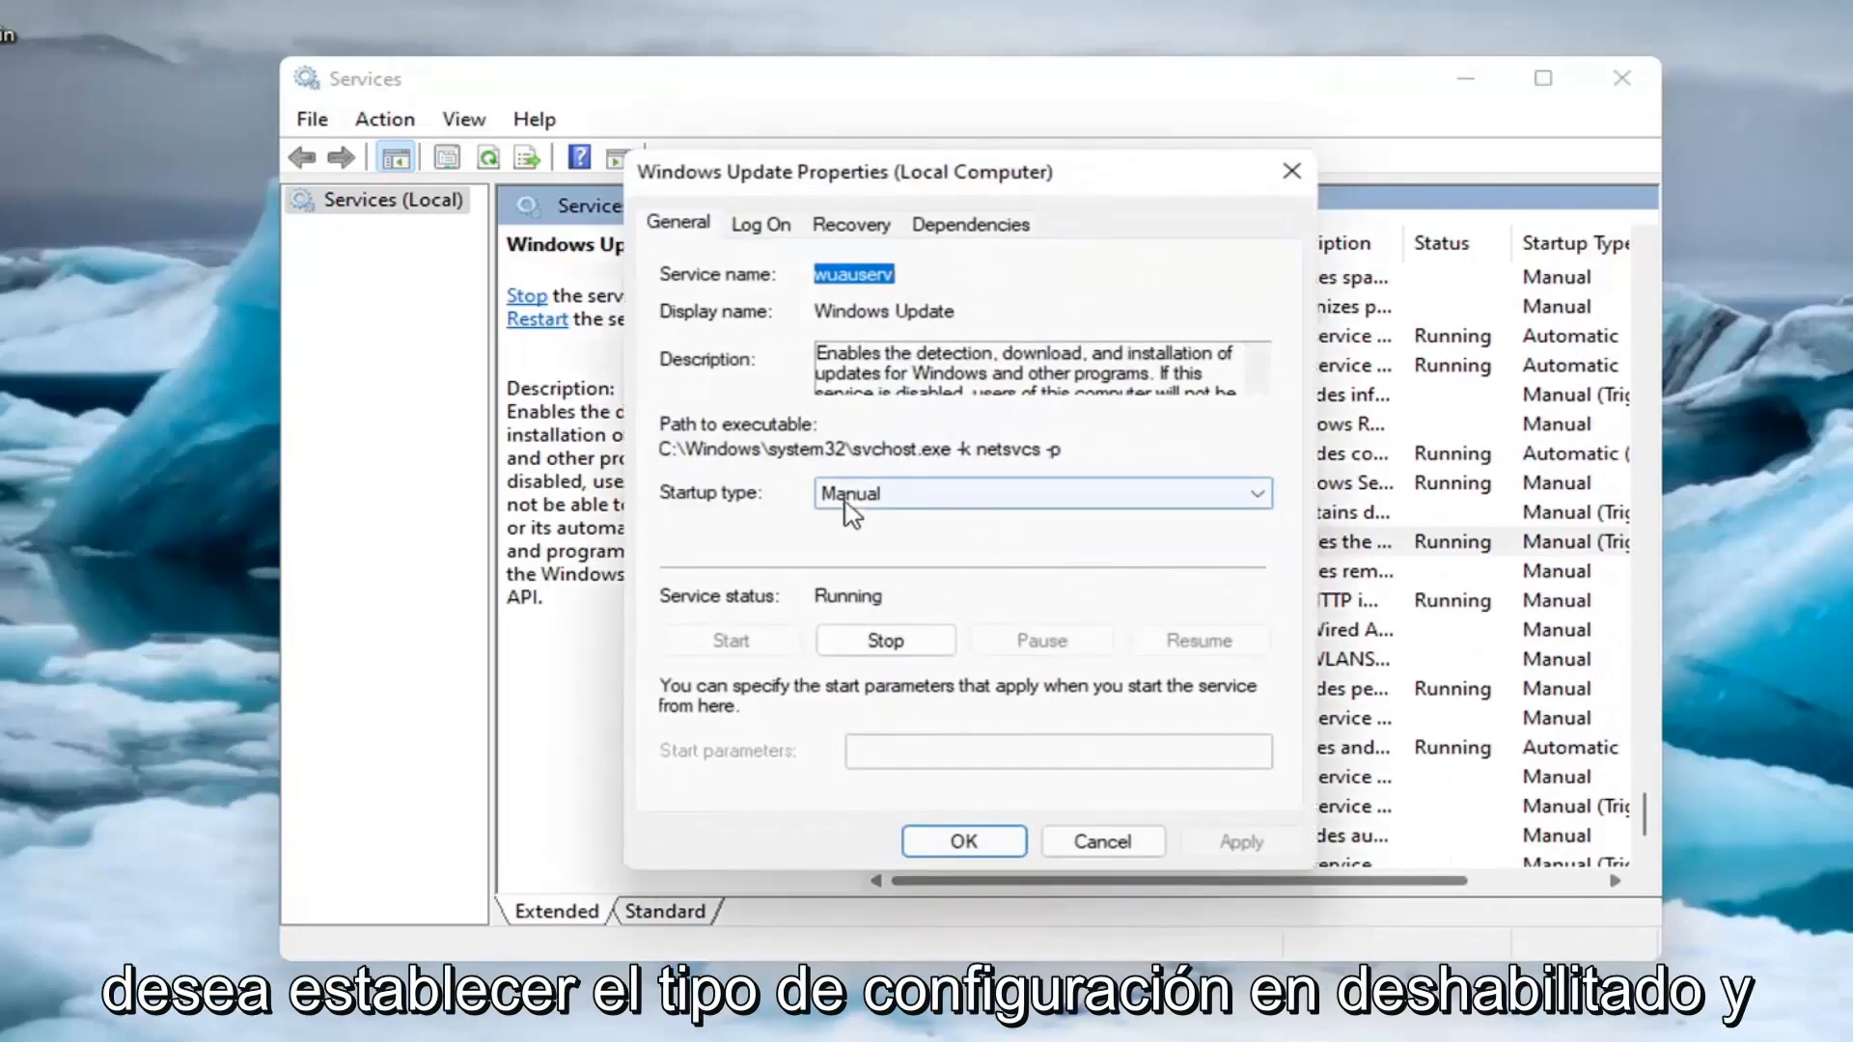
{"action": "left_click", "coordinate": [884, 638]}
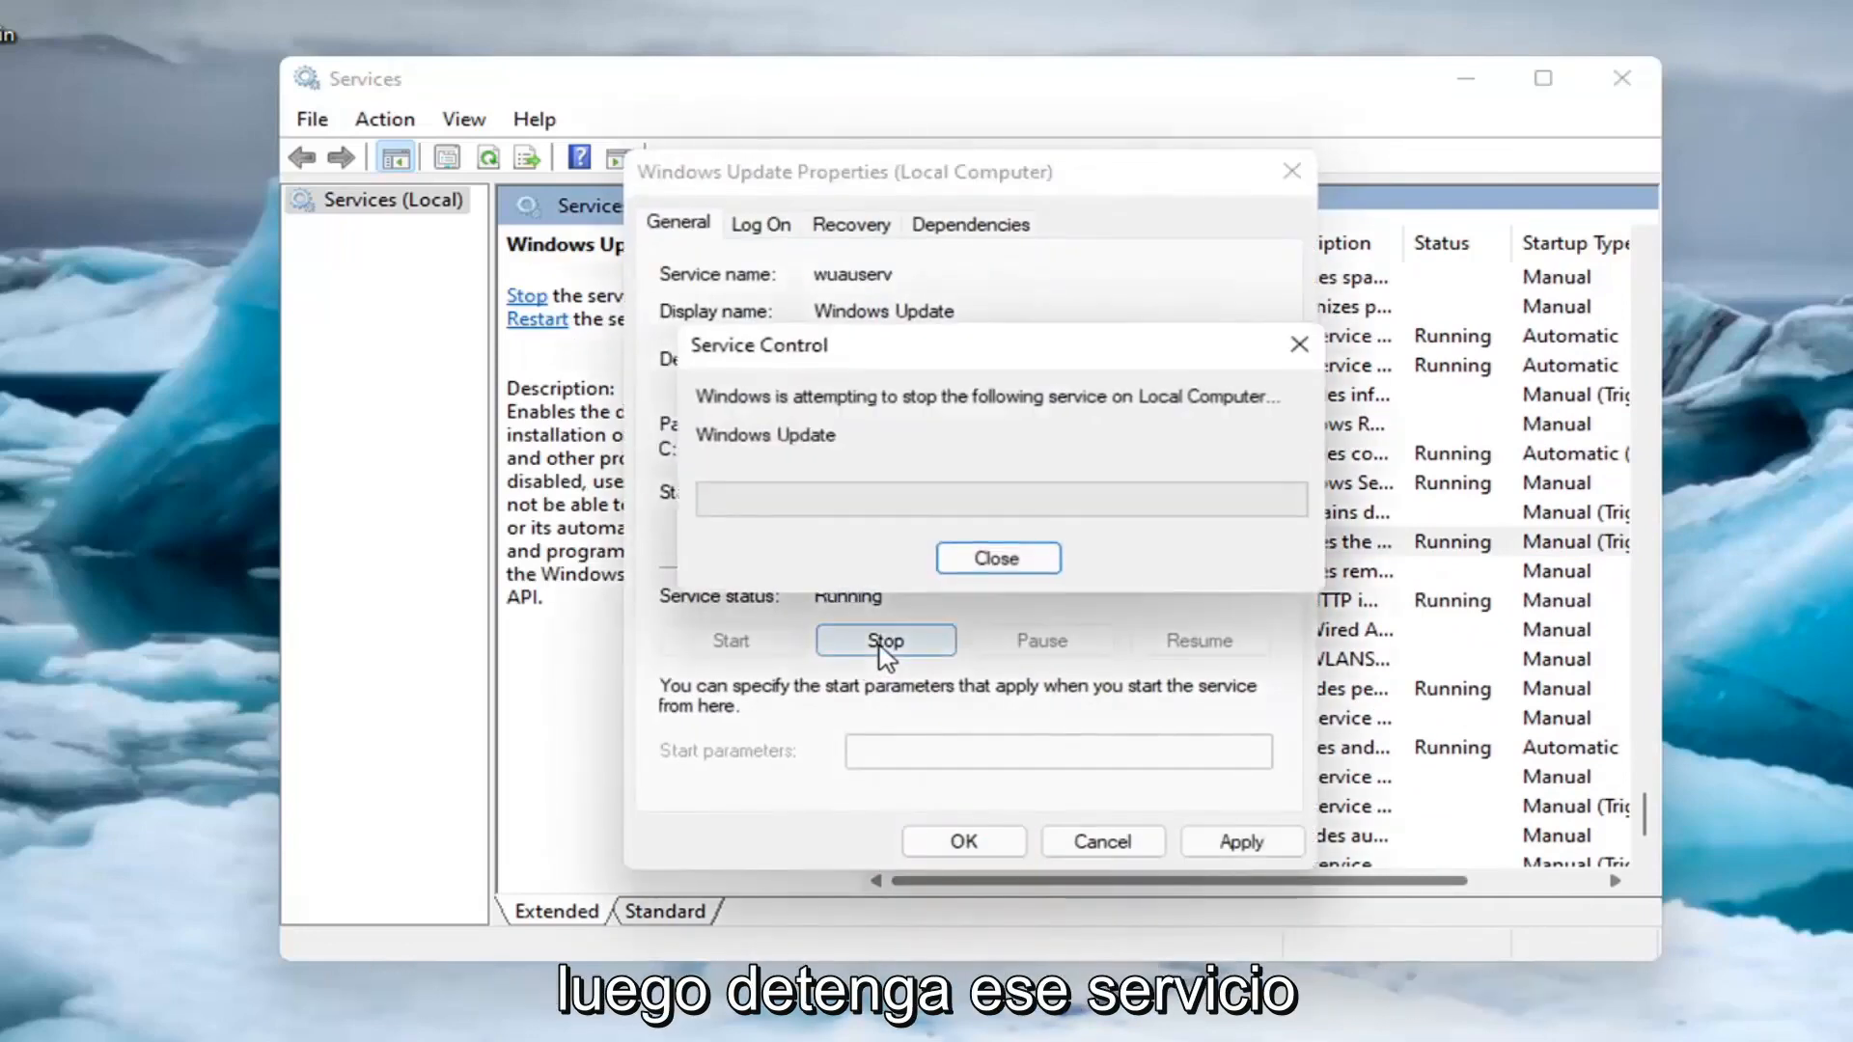
{"action": "left_click", "coordinate": [996, 558]}
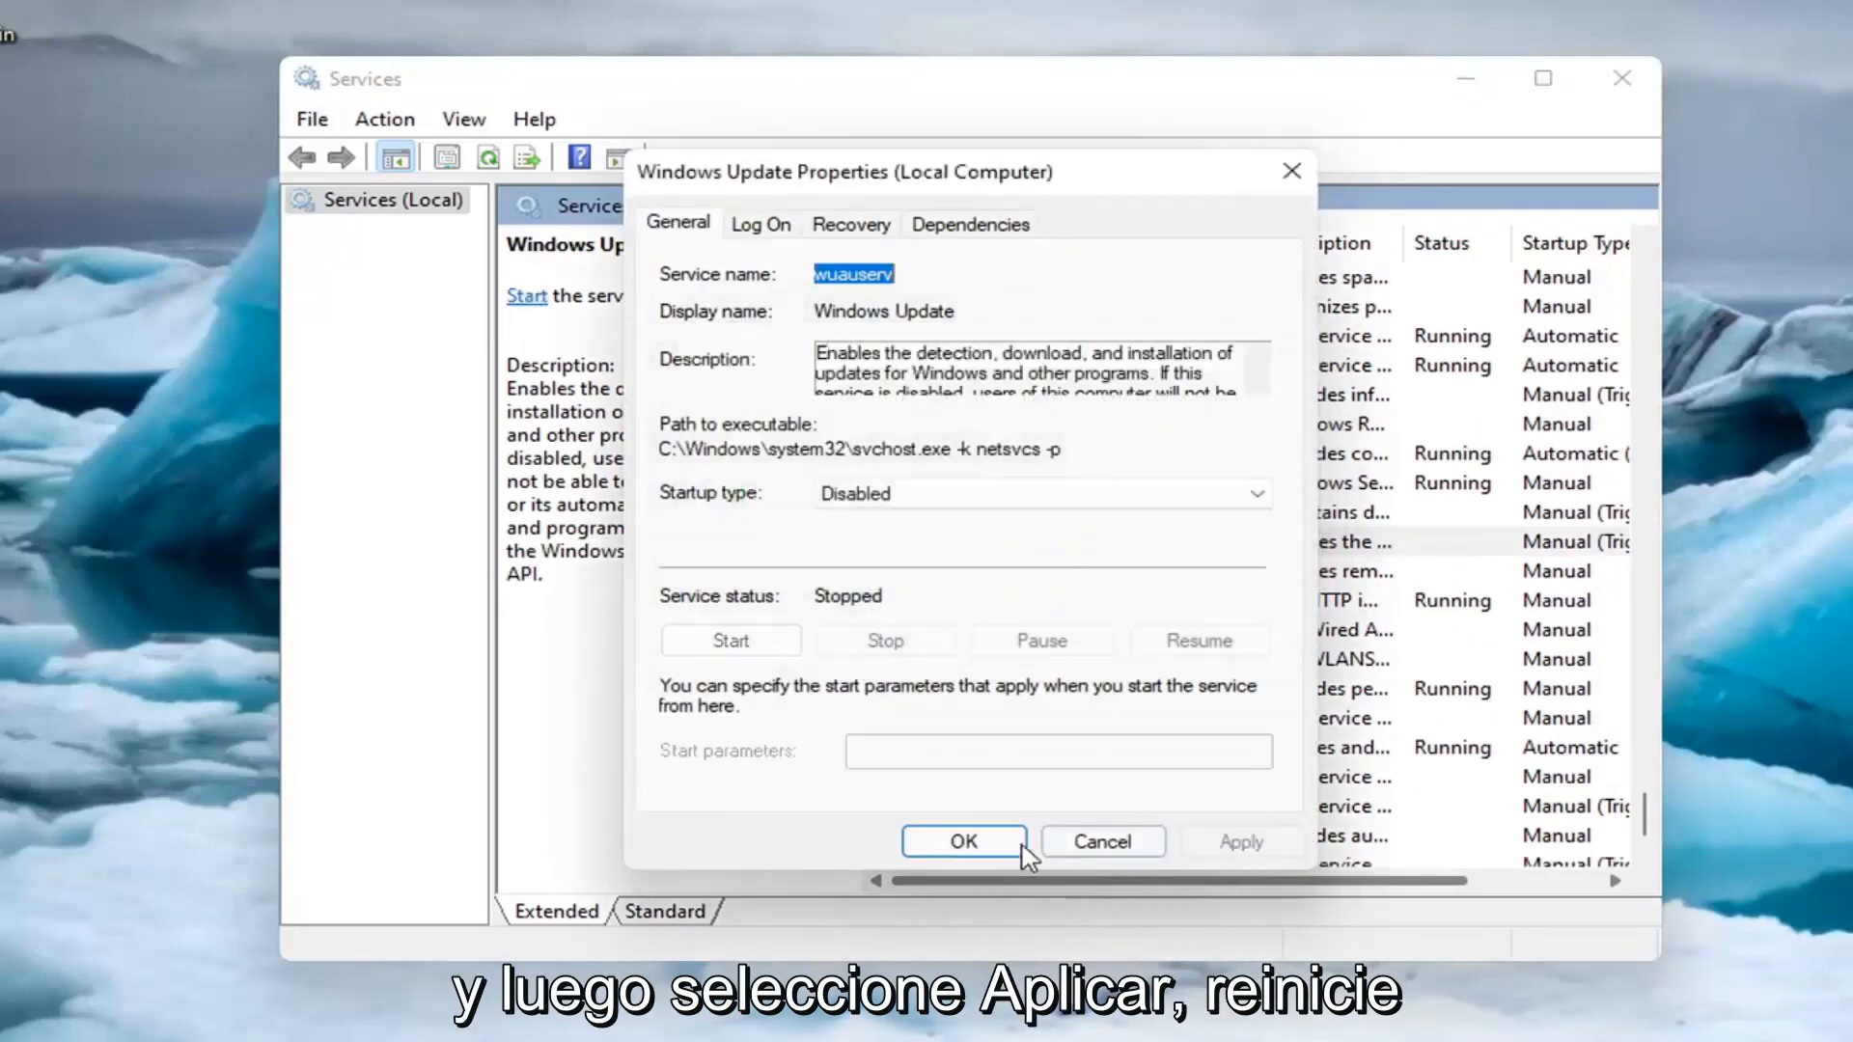
{"action": "left_click", "coordinate": [961, 841]}
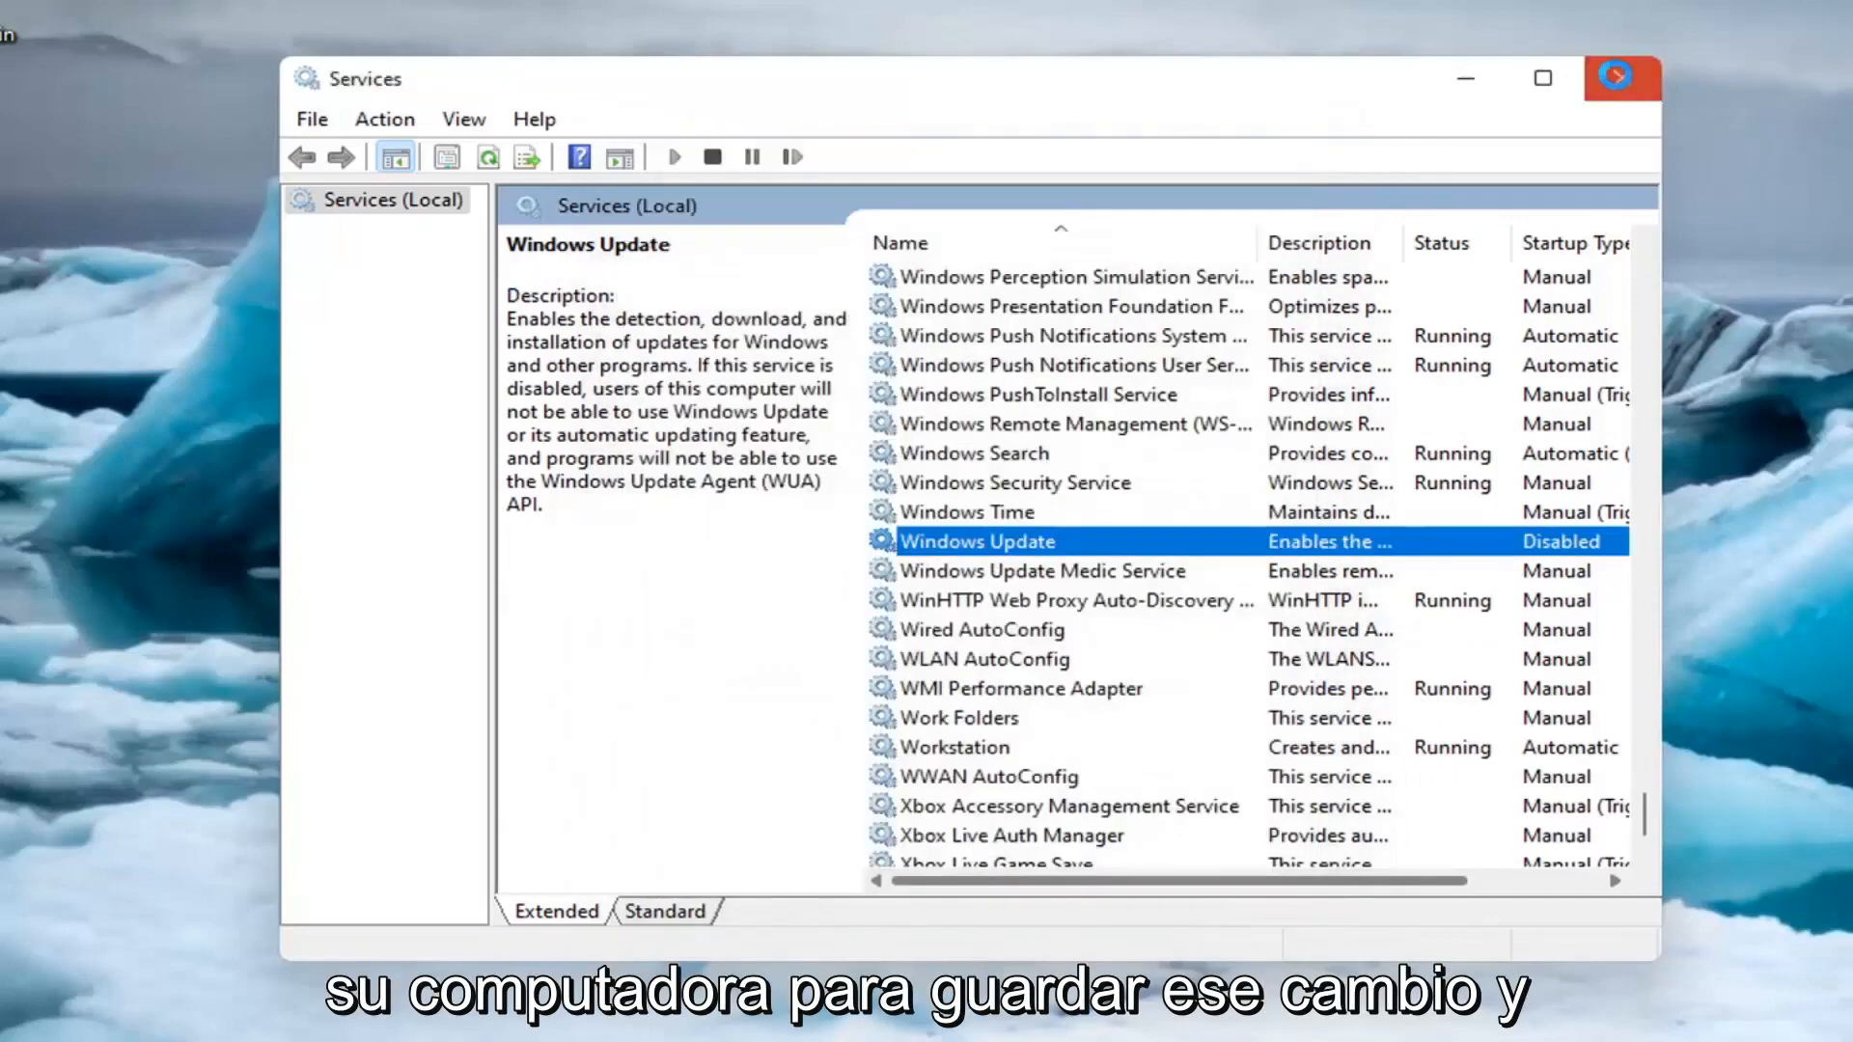
{"action": "left_click", "coordinate": [1617, 77]}
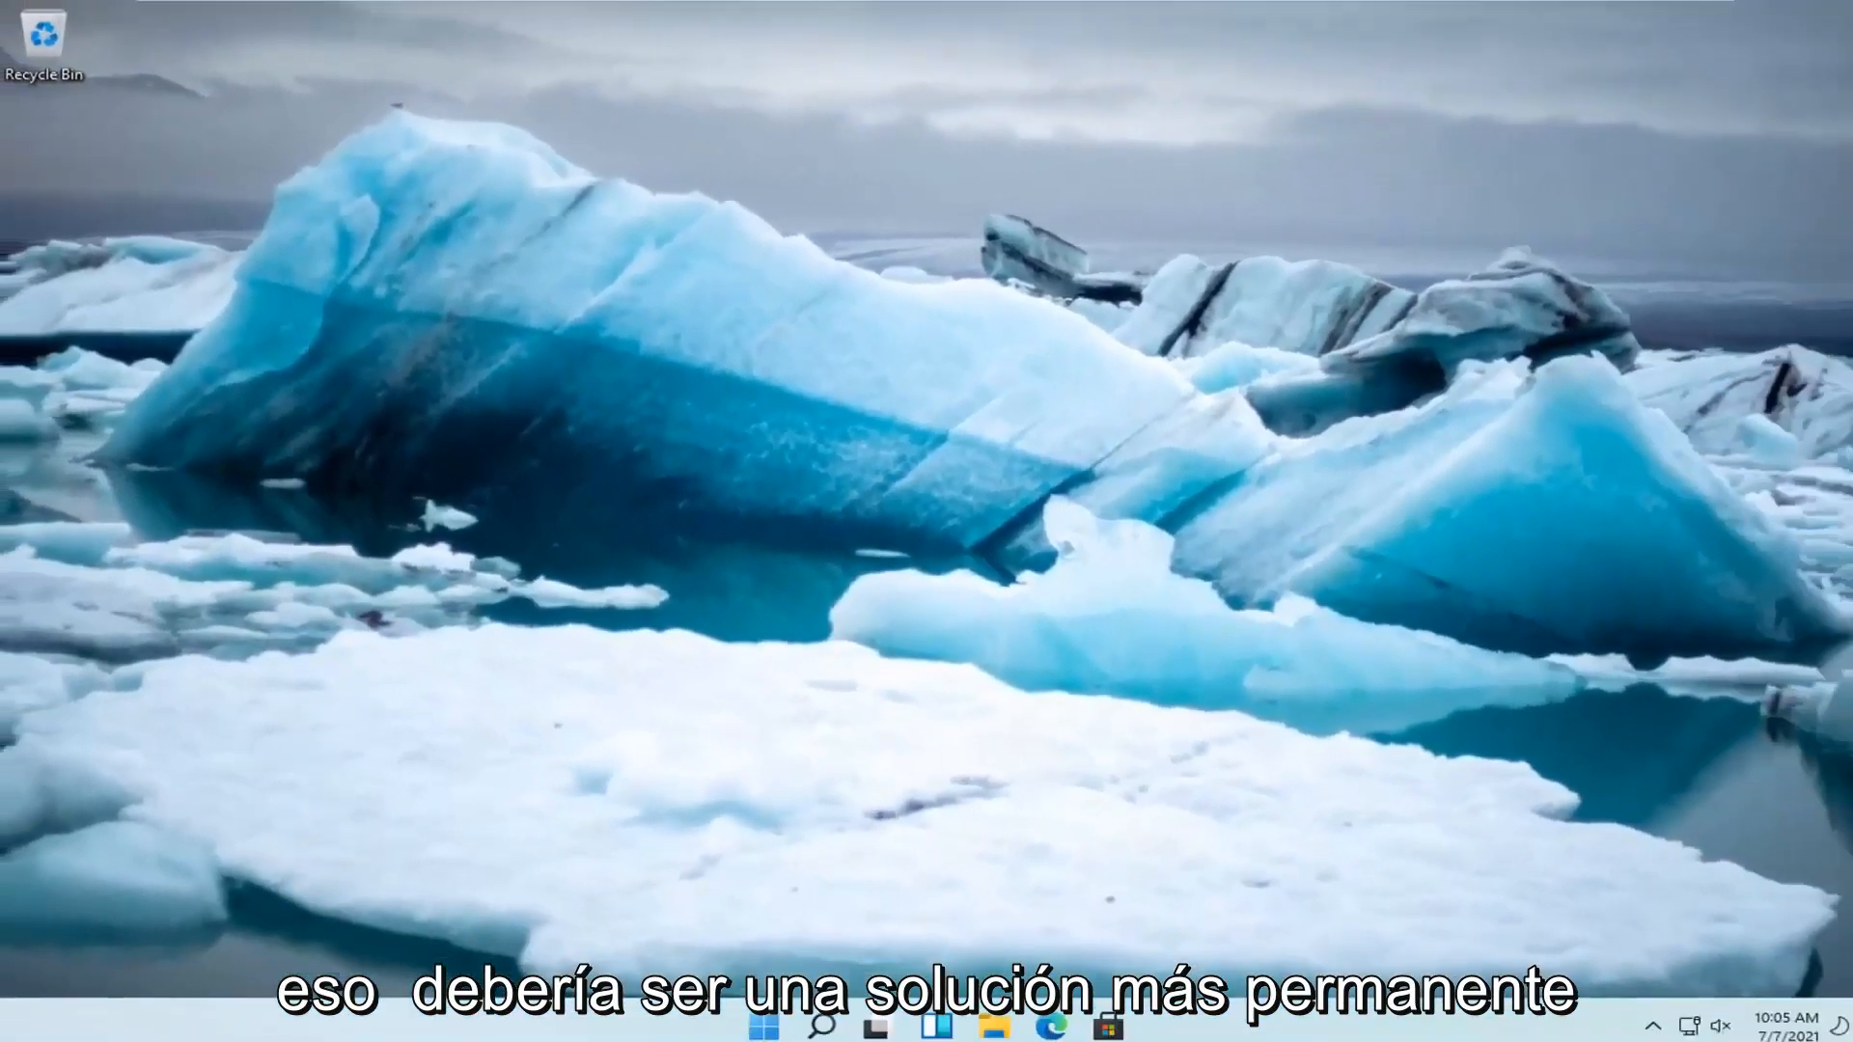